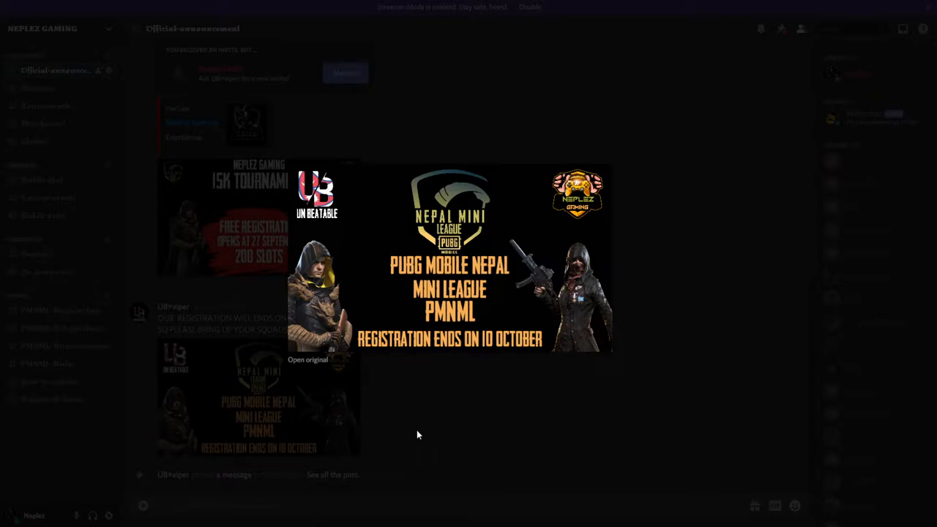
mouse_move(419, 430)
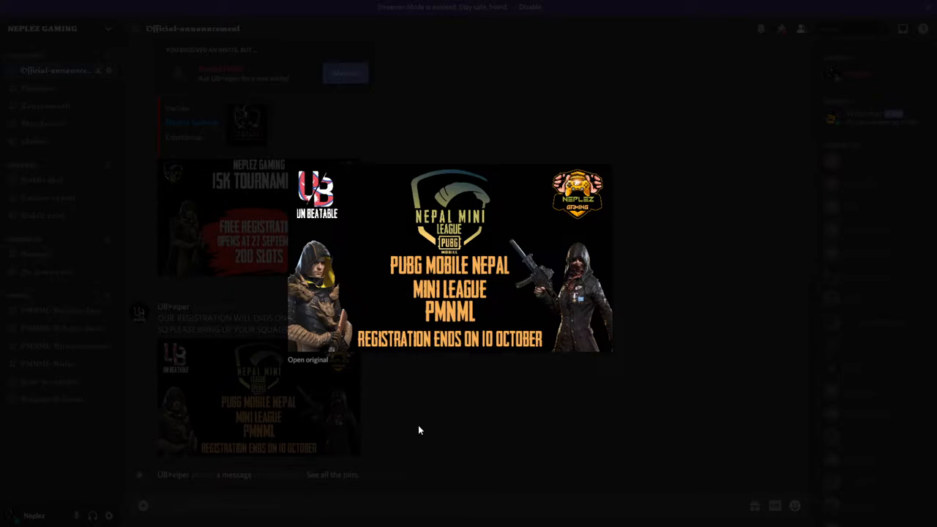
mouse_move(419, 407)
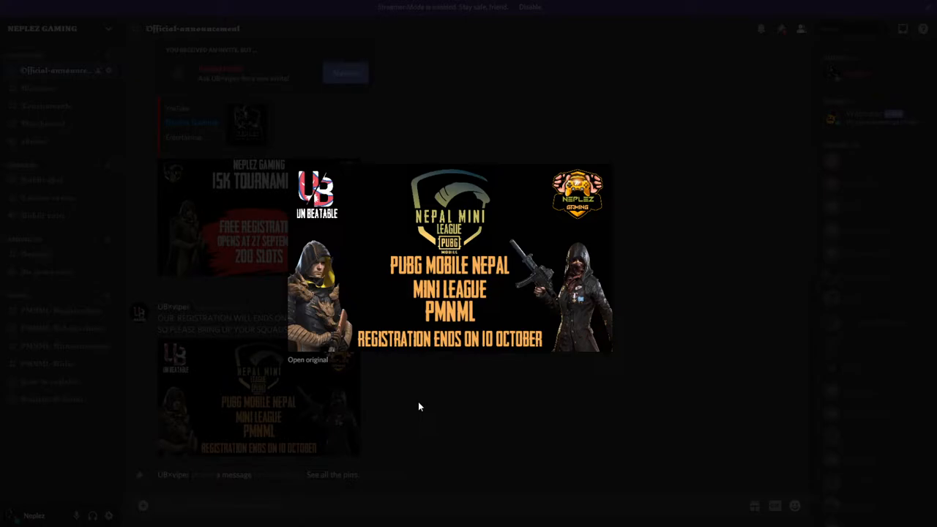
- Close the enlarged PMNML poster to return to the Official-announcement channel's tournament posts
left_click(419, 407)
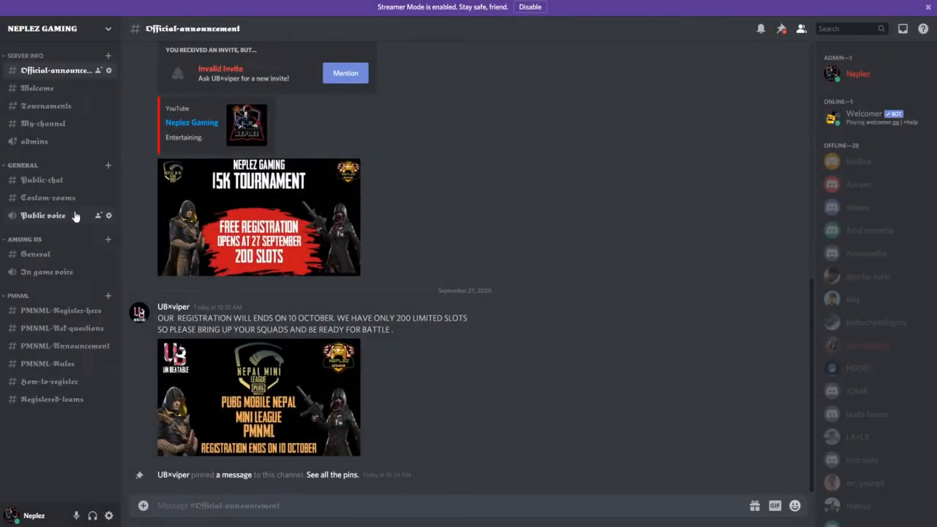
mouse_move(114, 168)
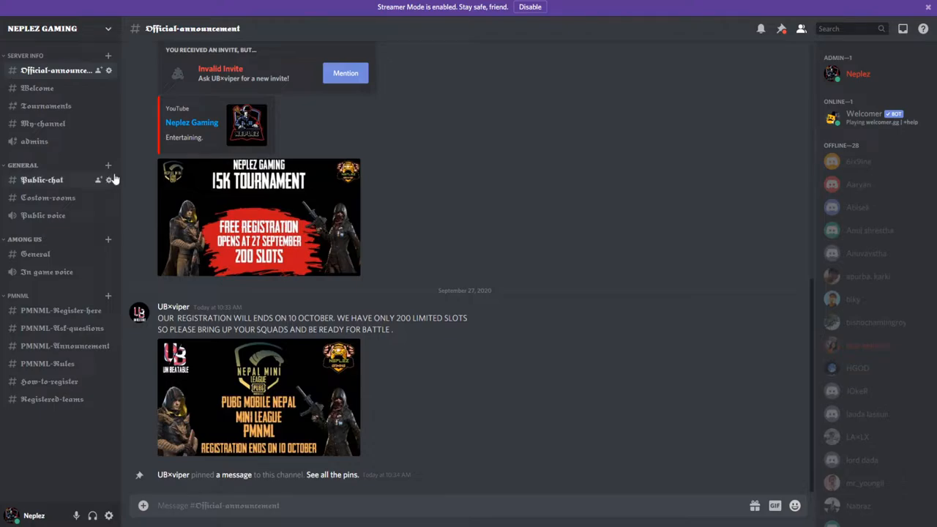
mouse_move(38, 88)
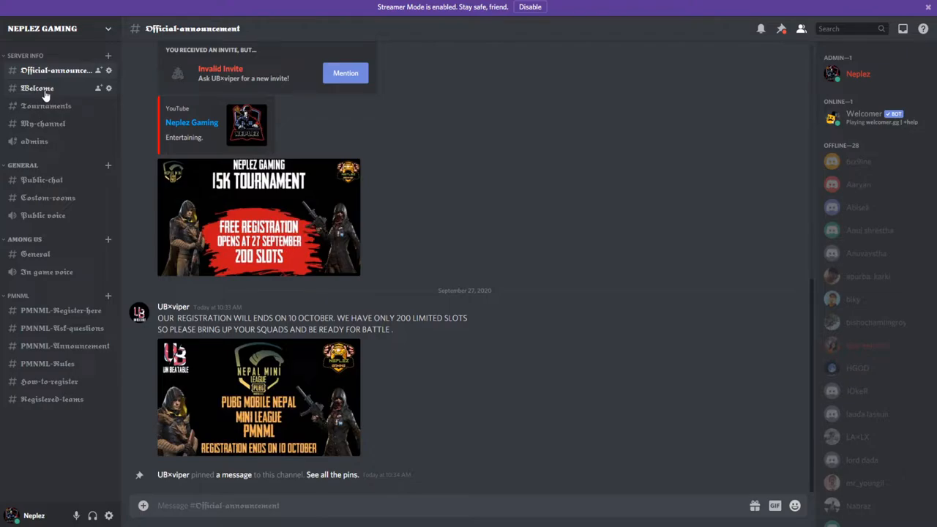
mouse_move(41, 180)
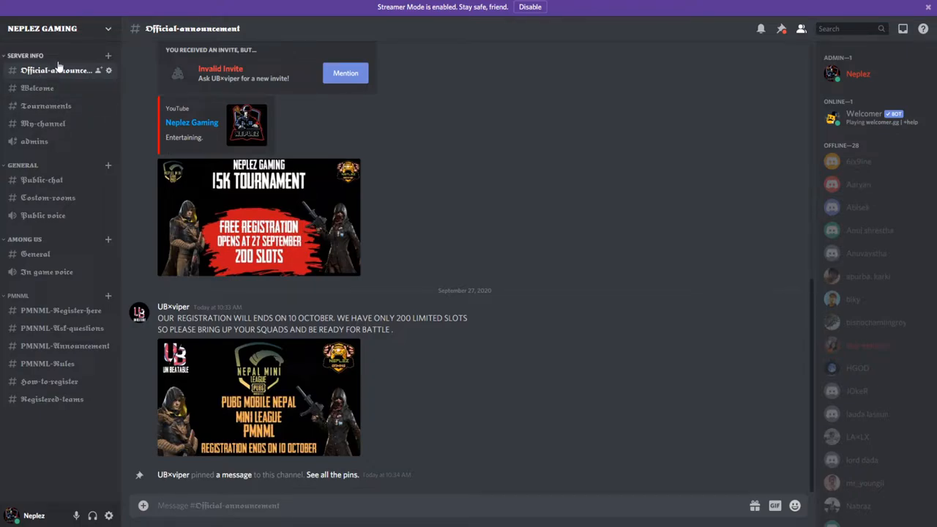
mouse_move(95, 60)
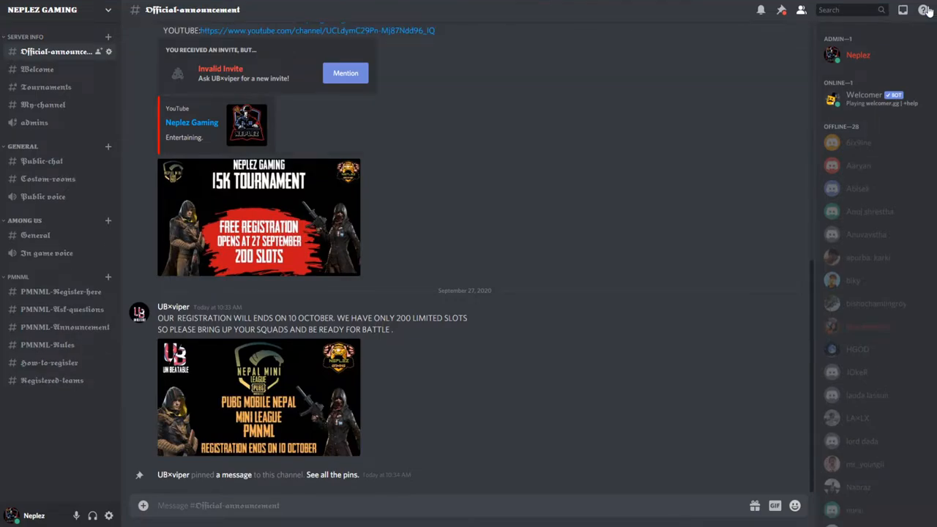
mouse_move(202, 173)
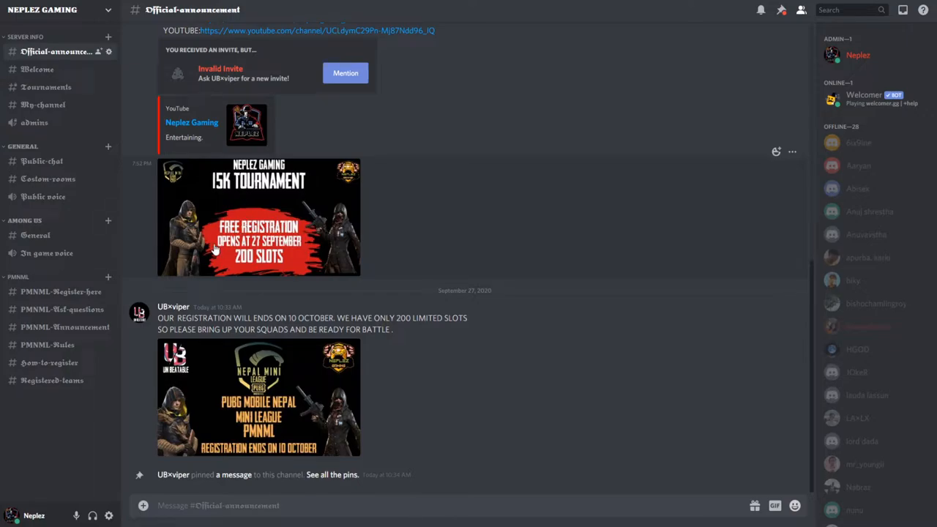
mouse_move(91, 198)
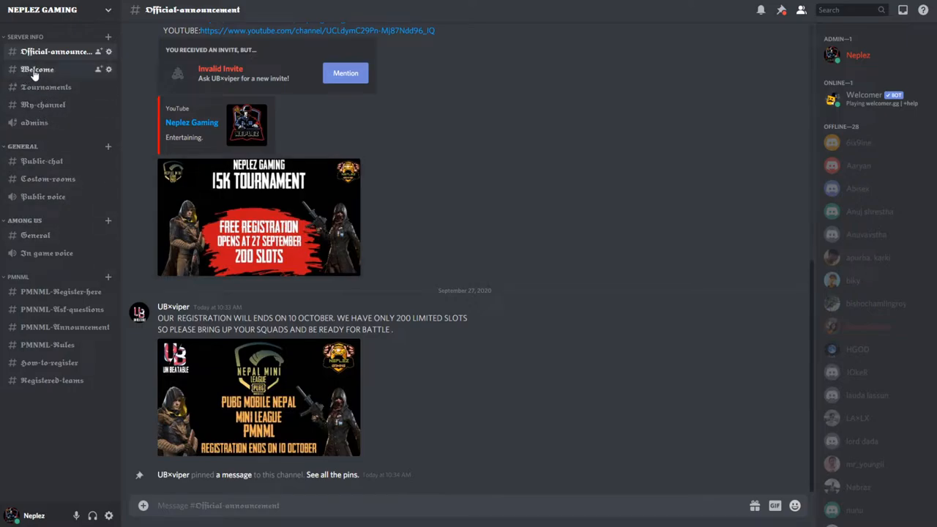
mouse_move(38, 172)
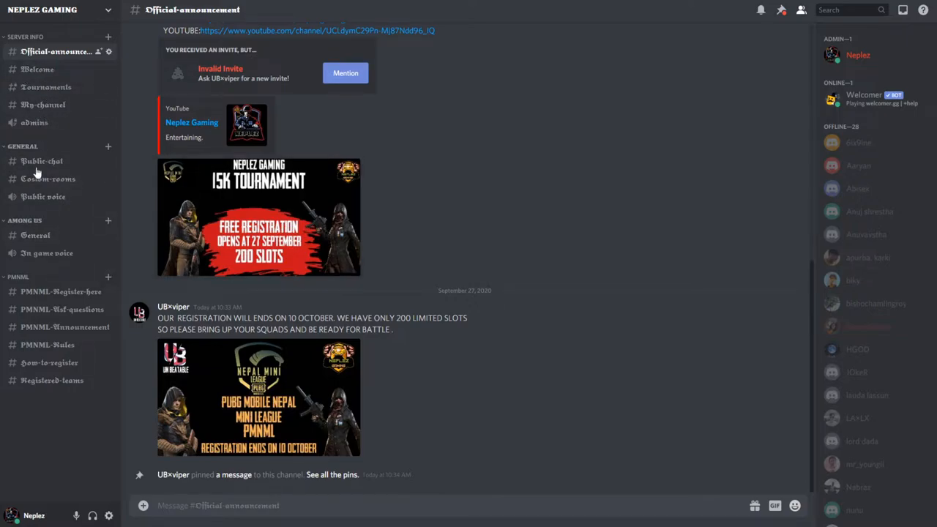
mouse_move(49, 363)
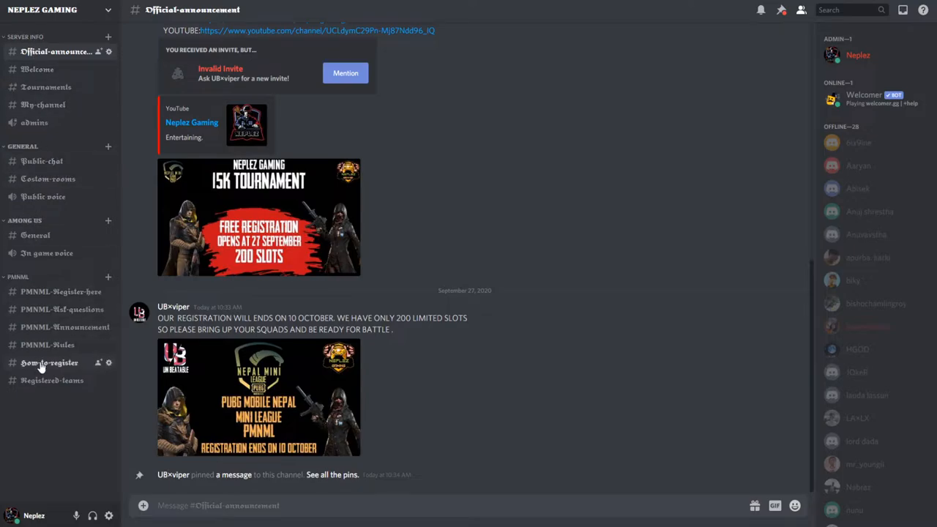
mouse_move(38, 69)
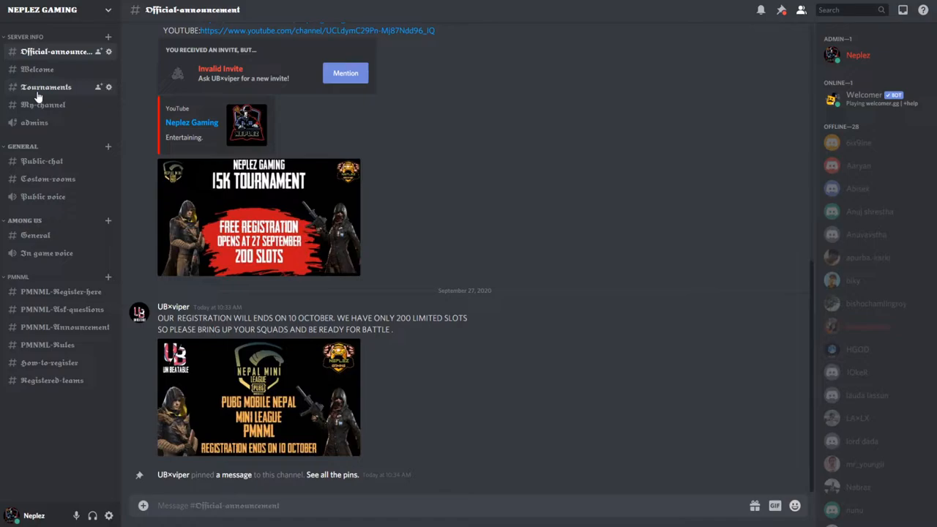
mouse_move(42, 105)
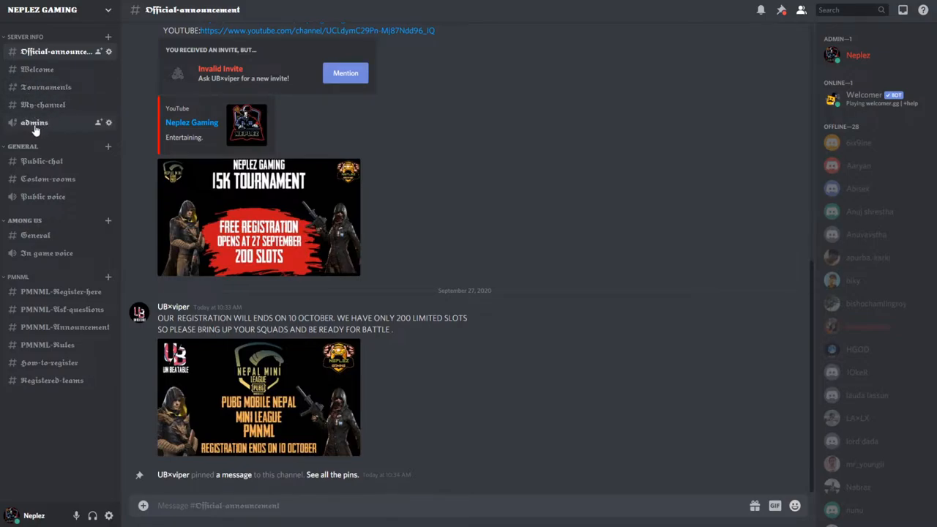
mouse_move(47, 178)
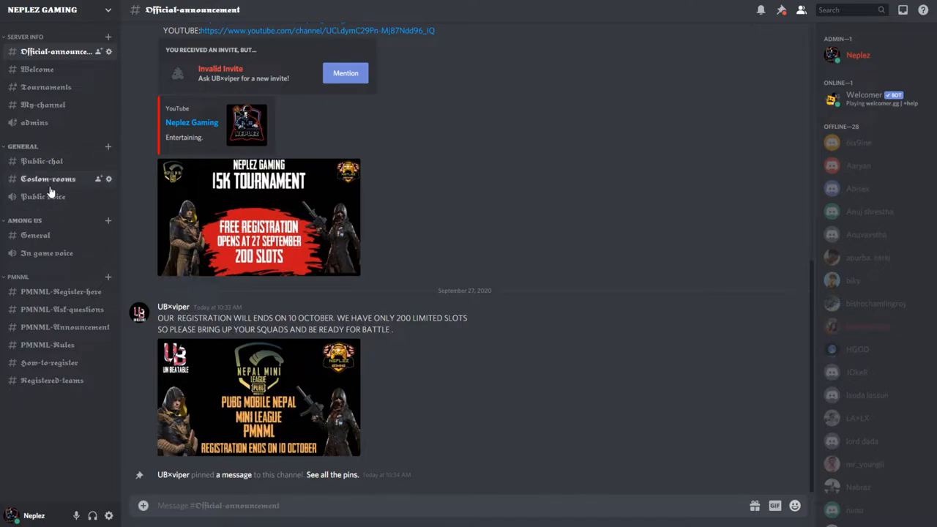
mouse_move(43, 196)
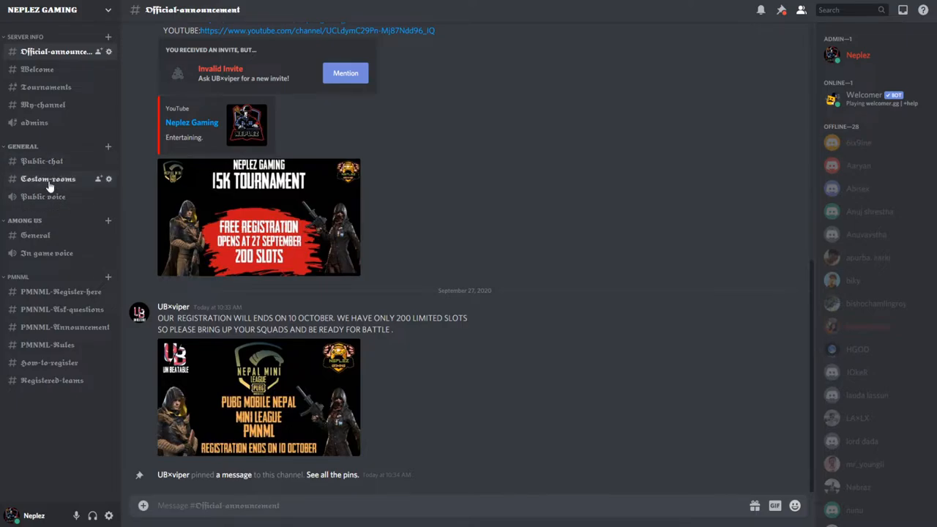
mouse_move(46, 208)
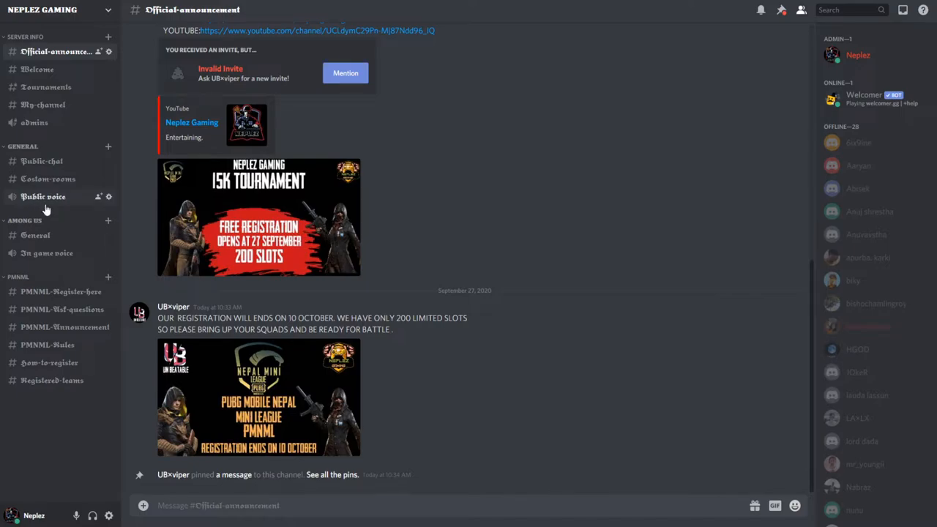
mouse_move(47, 252)
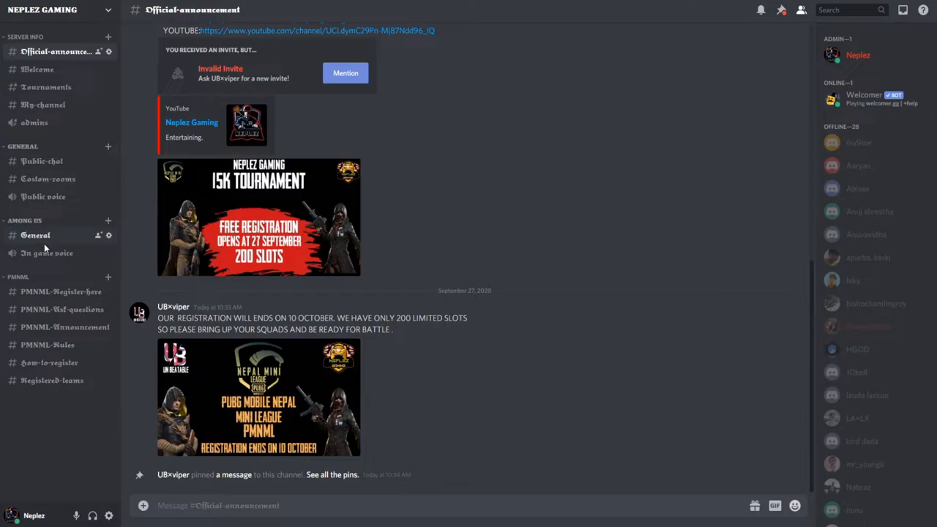
mouse_move(46, 252)
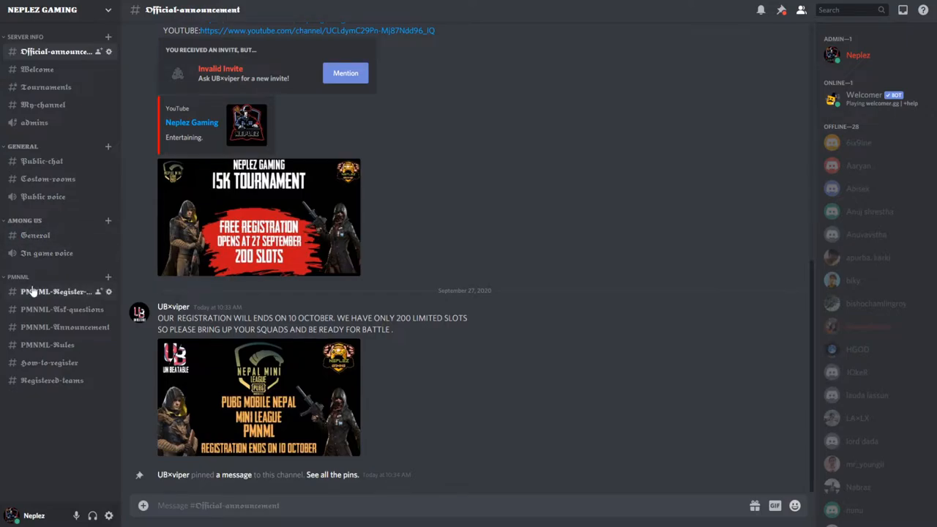
mouse_move(47, 86)
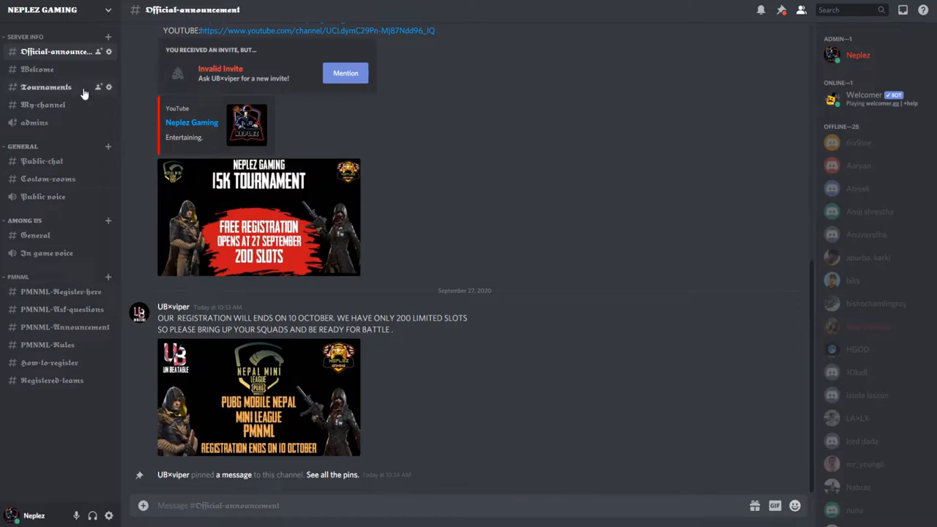
mouse_move(36, 69)
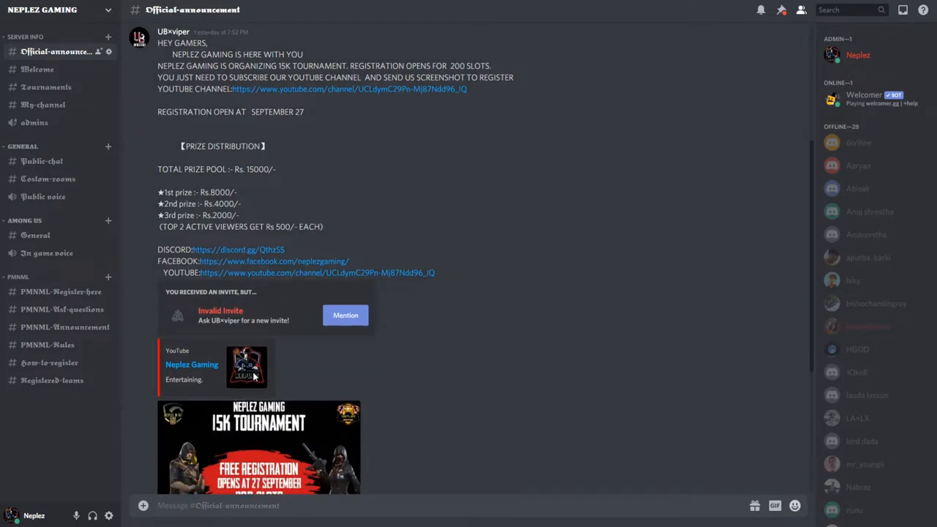
- Pass through My-channel and Public-chat, then land on the PMNML-Ref-questions channel
scroll("down", 3)
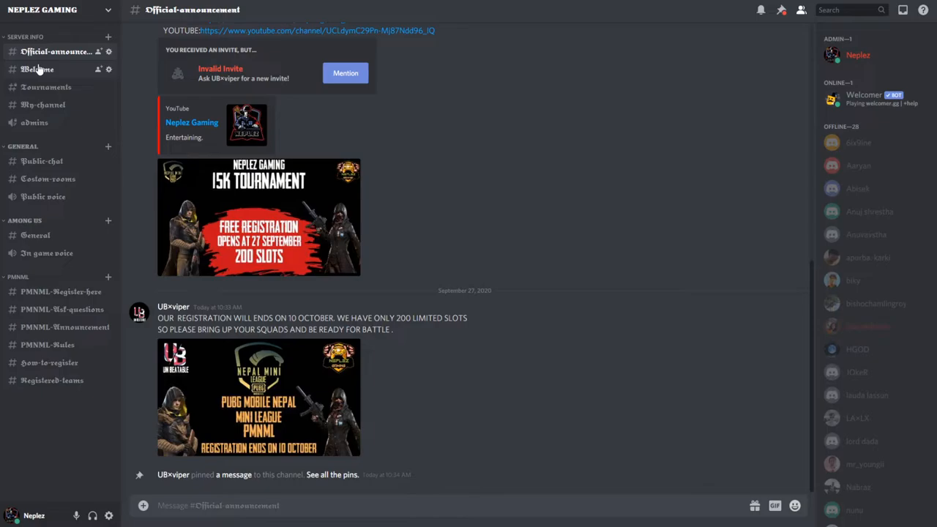
mouse_move(51, 137)
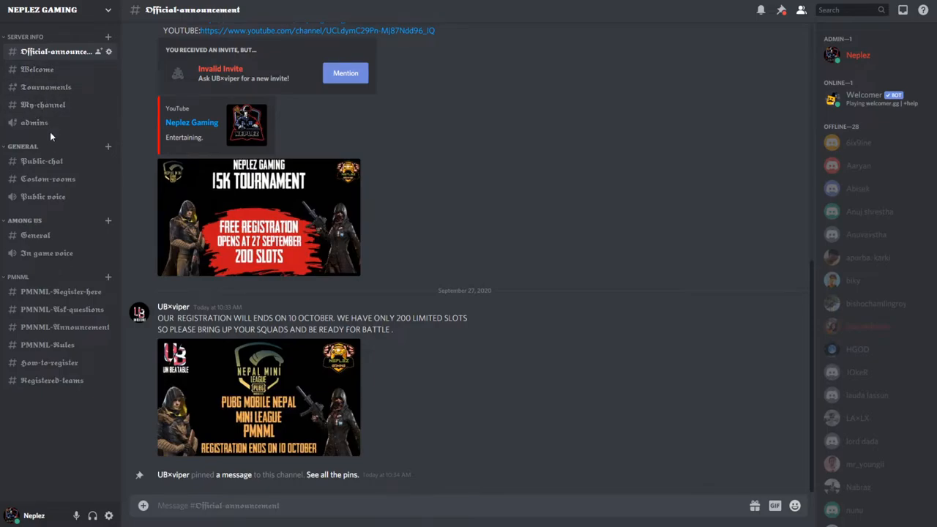
left_click(42, 104)
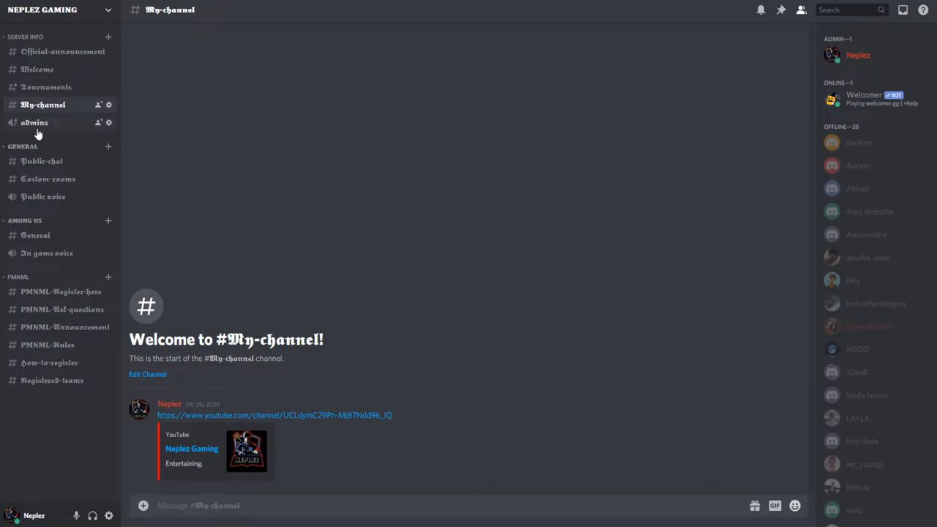
left_click(41, 161)
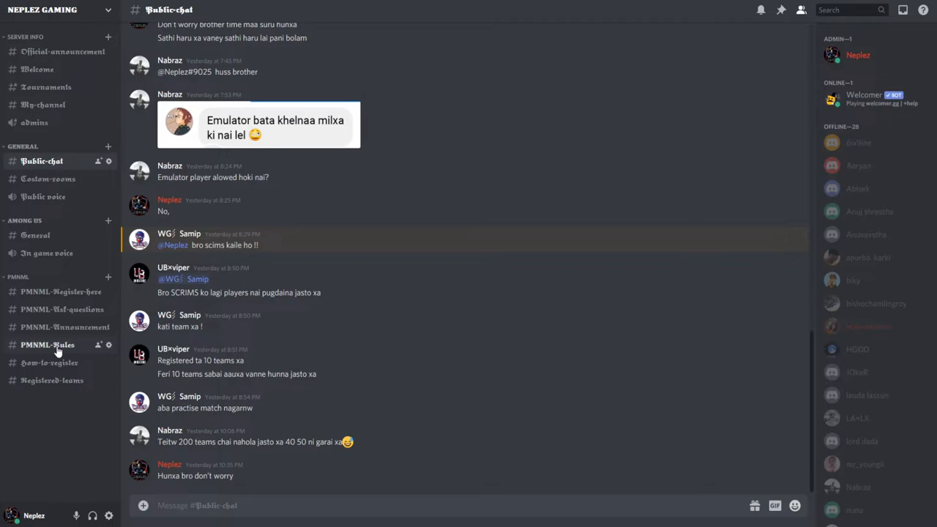
mouse_move(55, 308)
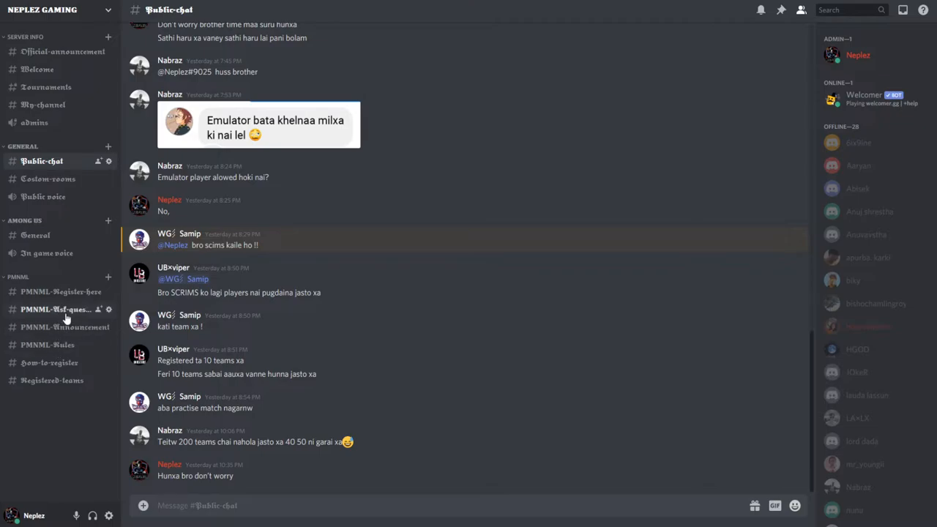
left_click(56, 309)
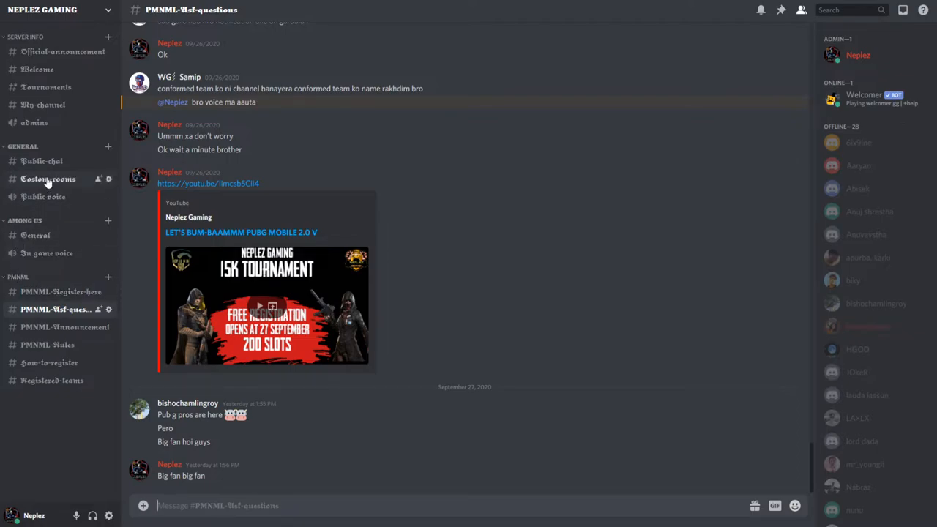
mouse_move(56, 292)
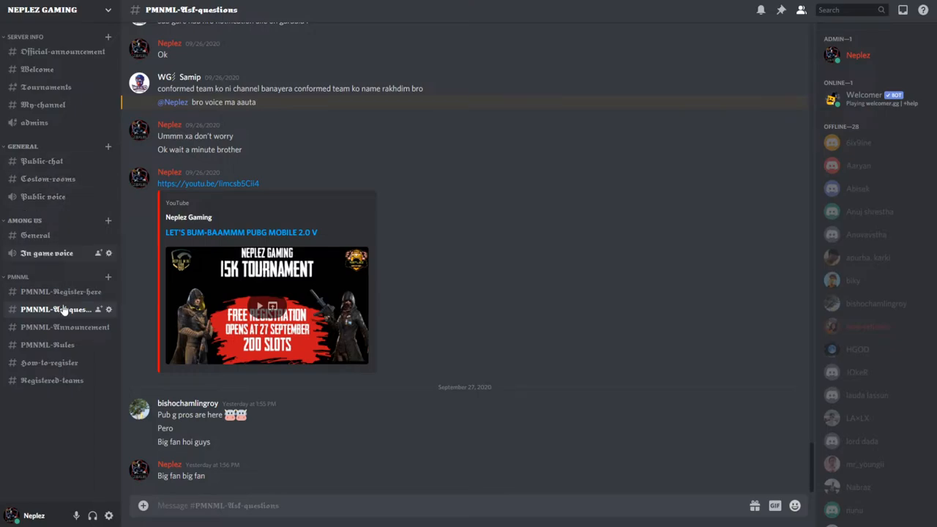
mouse_move(62, 292)
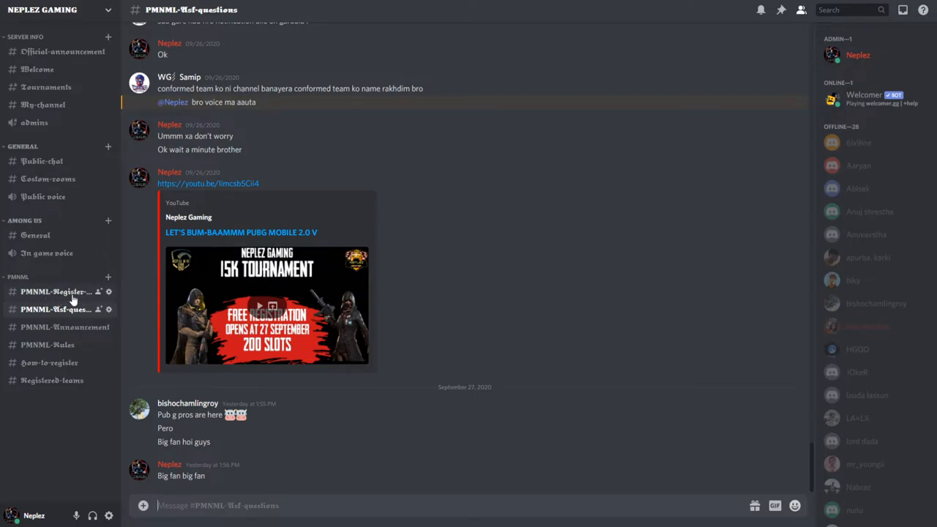
mouse_move(56, 292)
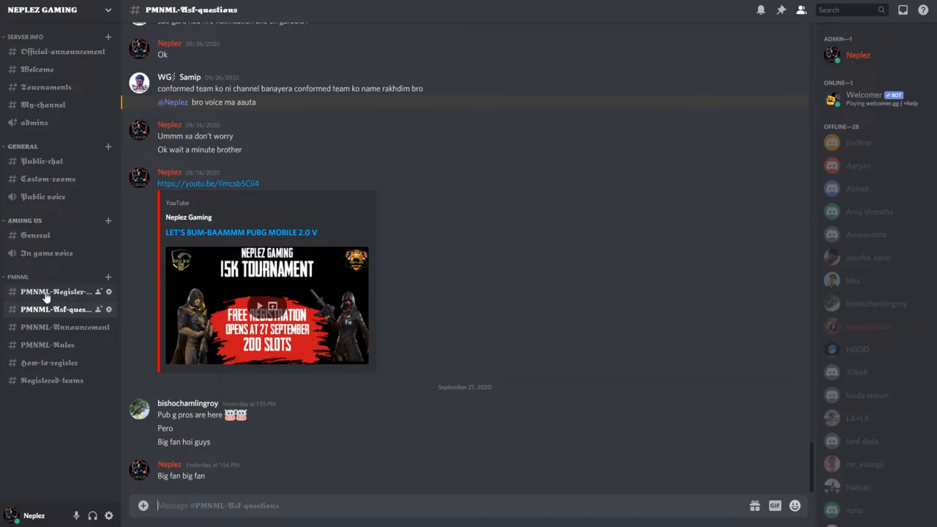
- Switch to the PMNML-Register-here channel with its registration screenshots and replies
left_click(56, 291)
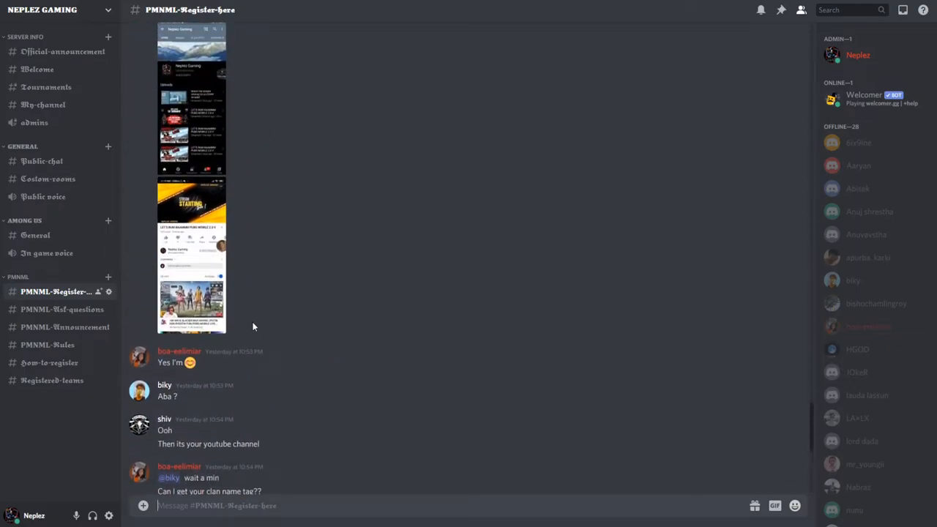
mouse_move(226, 308)
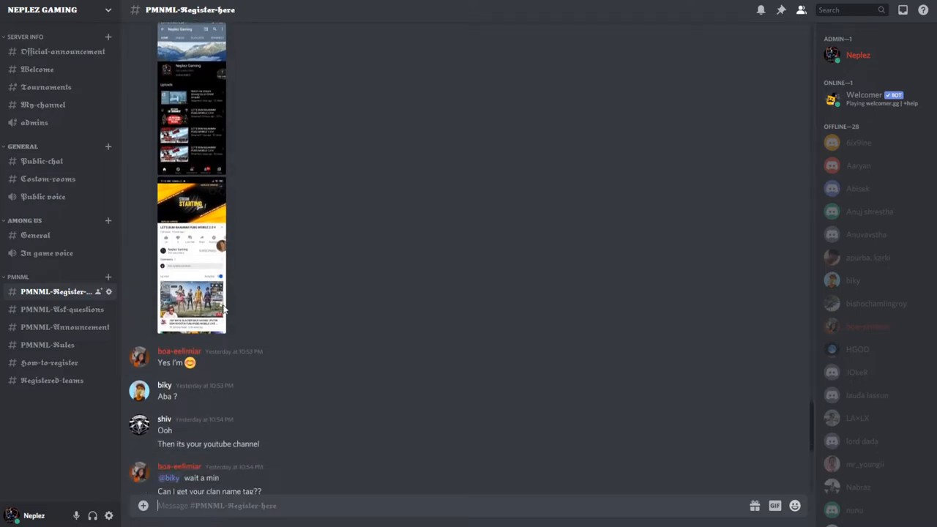
scroll("down", 3)
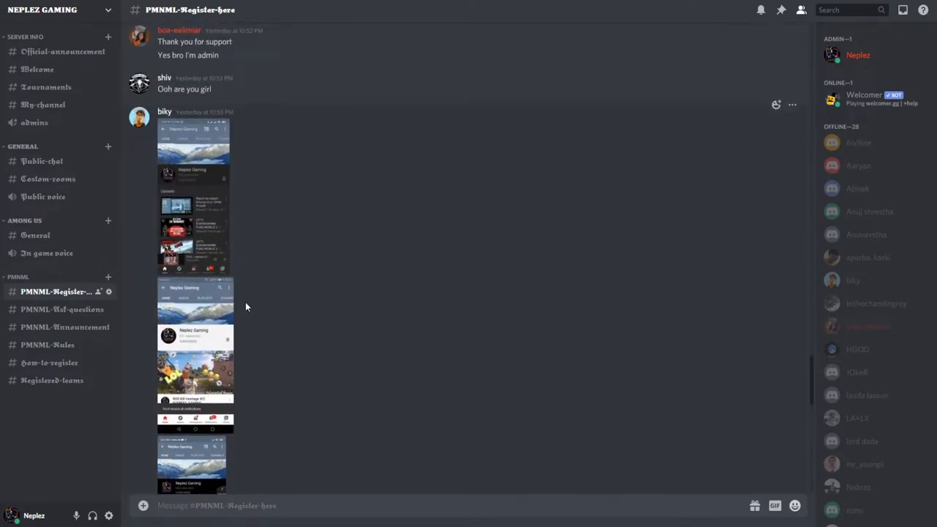
scroll("down", 3)
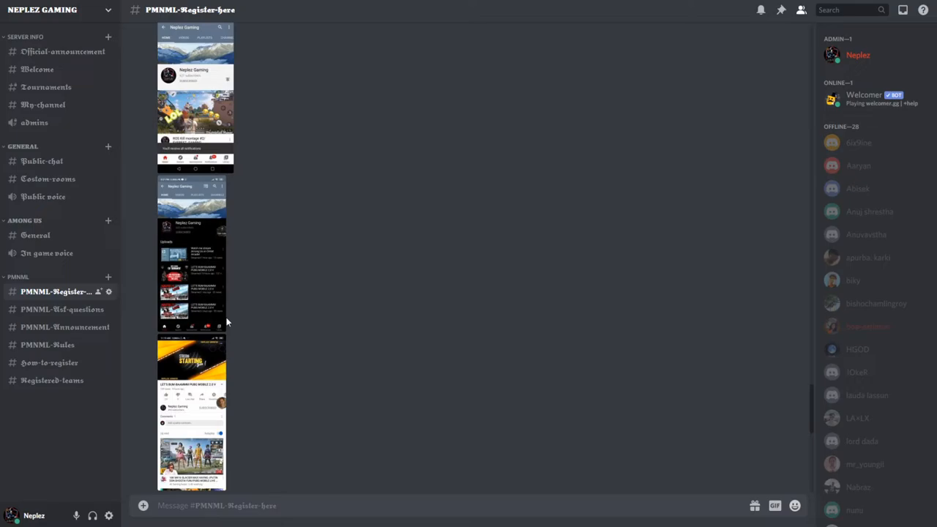
scroll("down", 3)
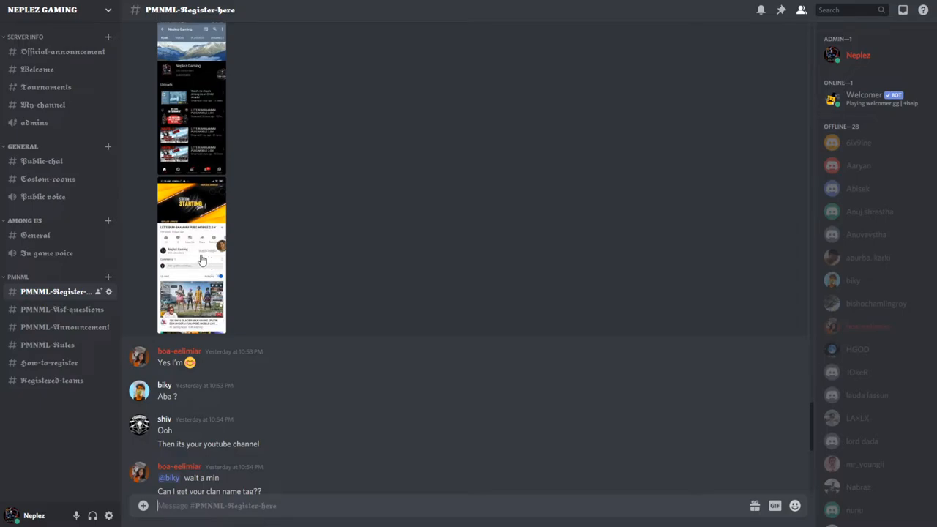
mouse_move(189, 293)
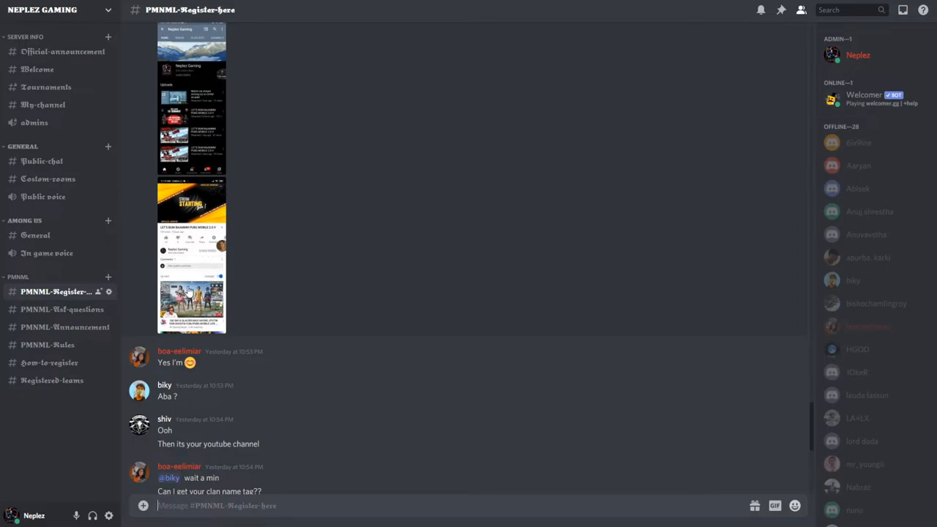
mouse_move(218, 275)
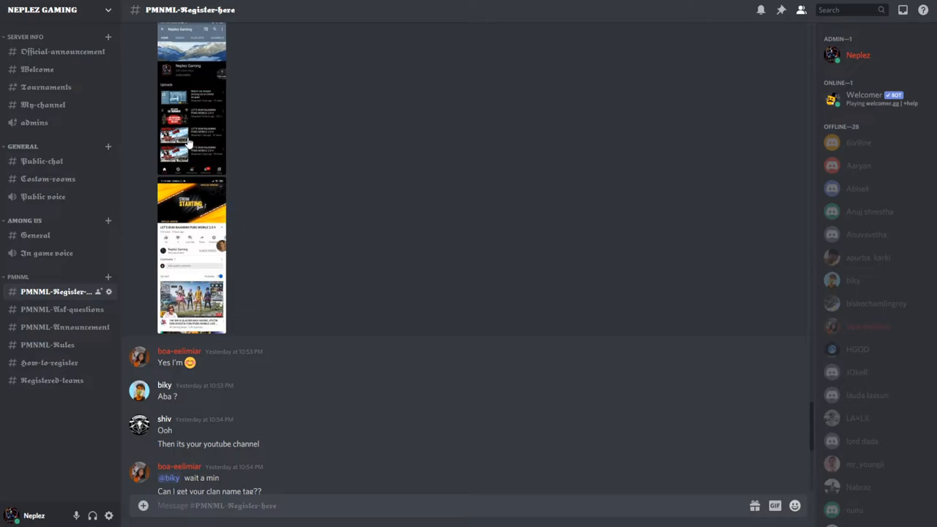
mouse_move(189, 143)
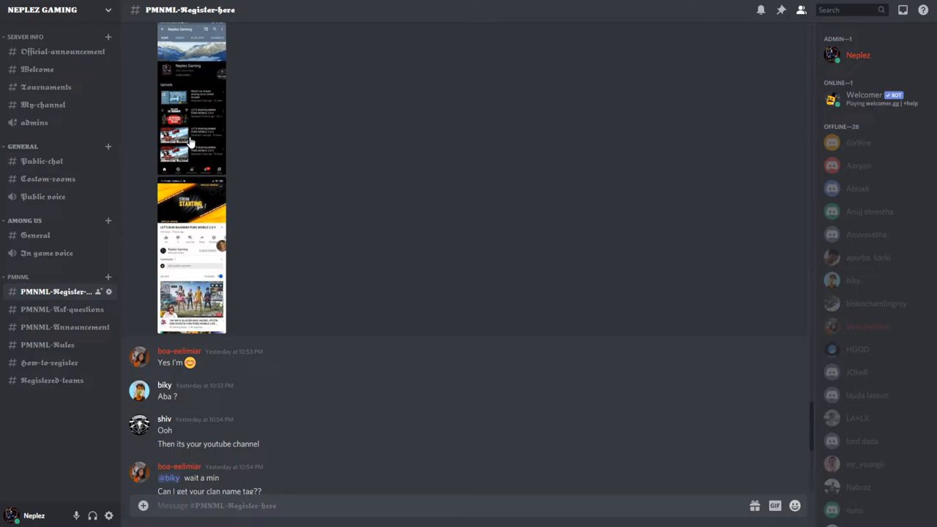
mouse_move(208, 135)
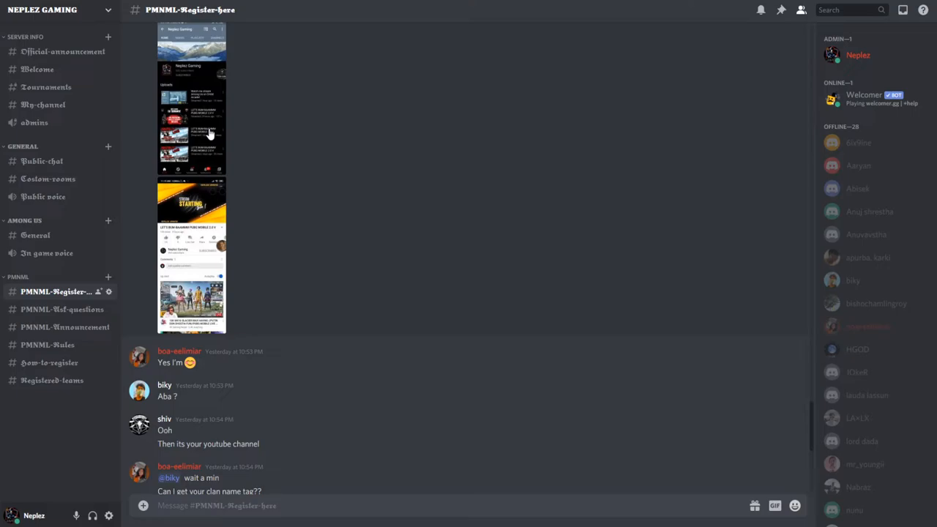
mouse_move(203, 164)
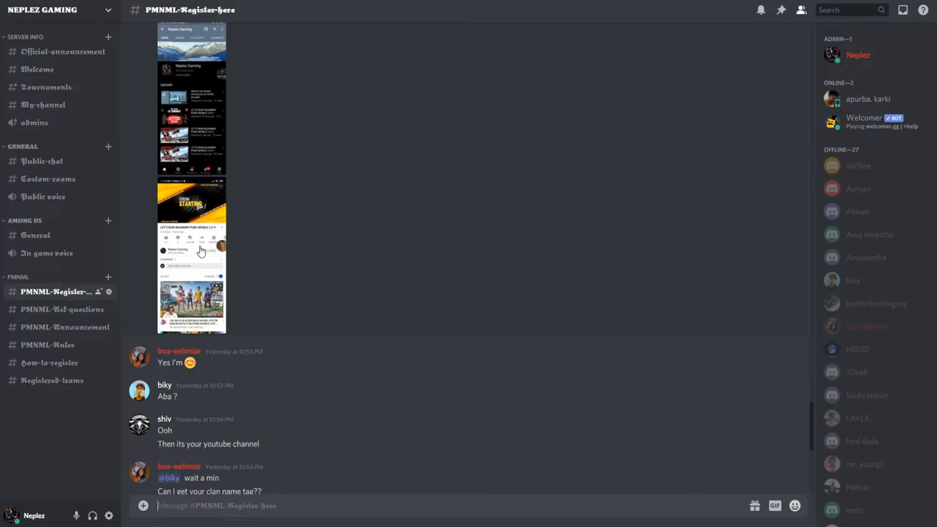
mouse_move(195, 248)
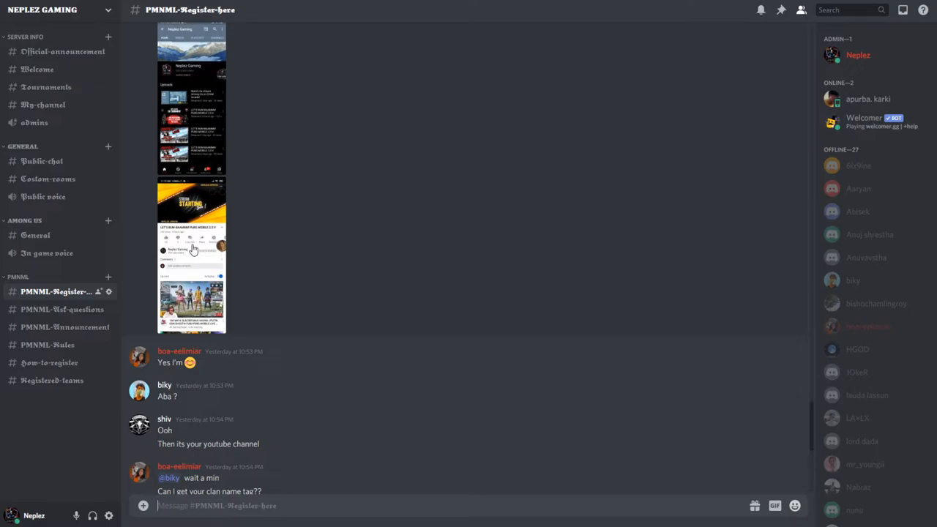
mouse_move(190, 264)
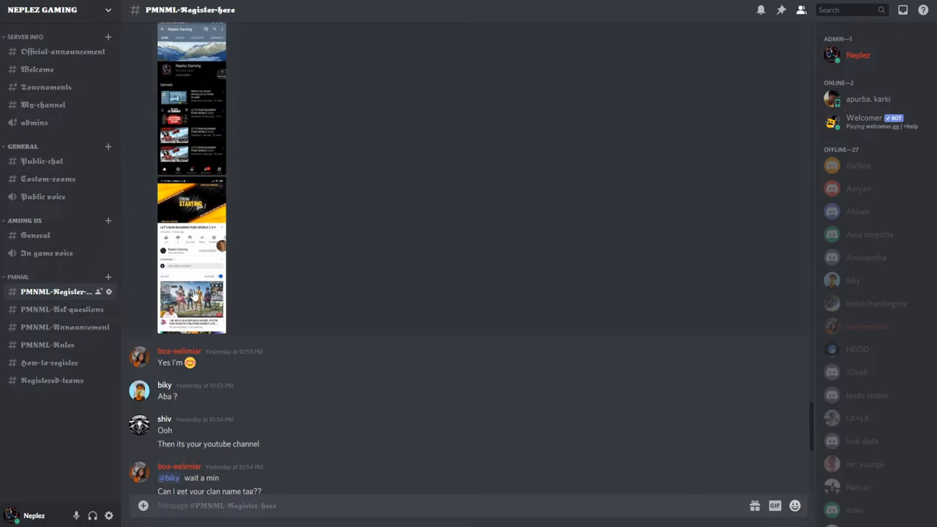
mouse_move(202, 343)
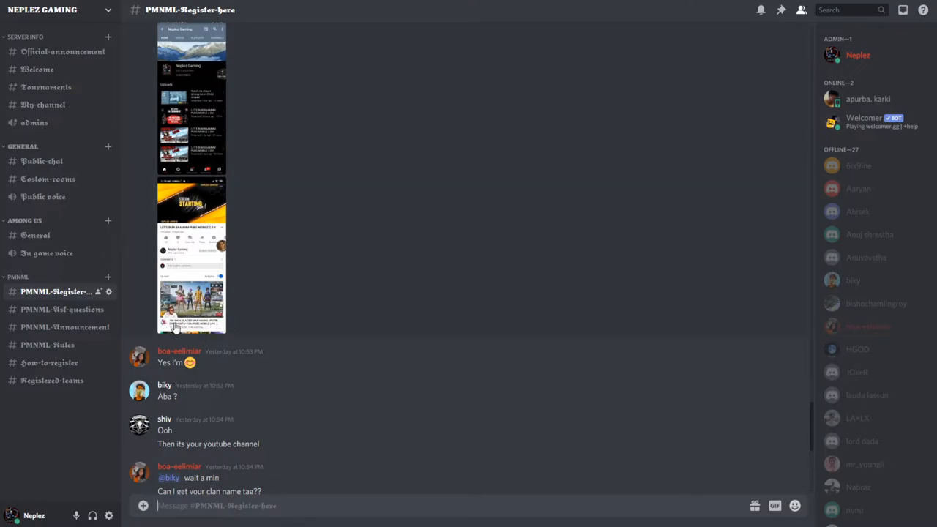
mouse_move(176, 338)
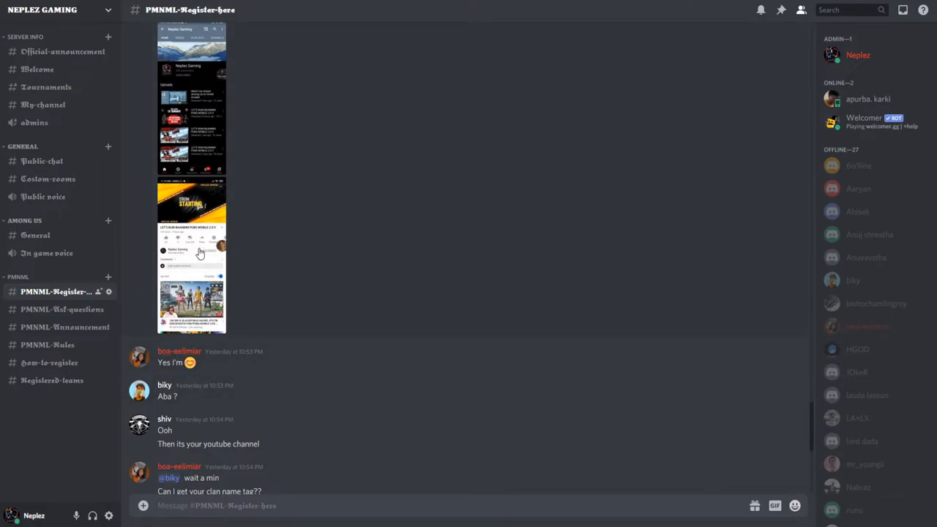
- Scroll the PMNML-Register-here conversation down to the latest clan name and thank-you messages
scroll("down", 3)
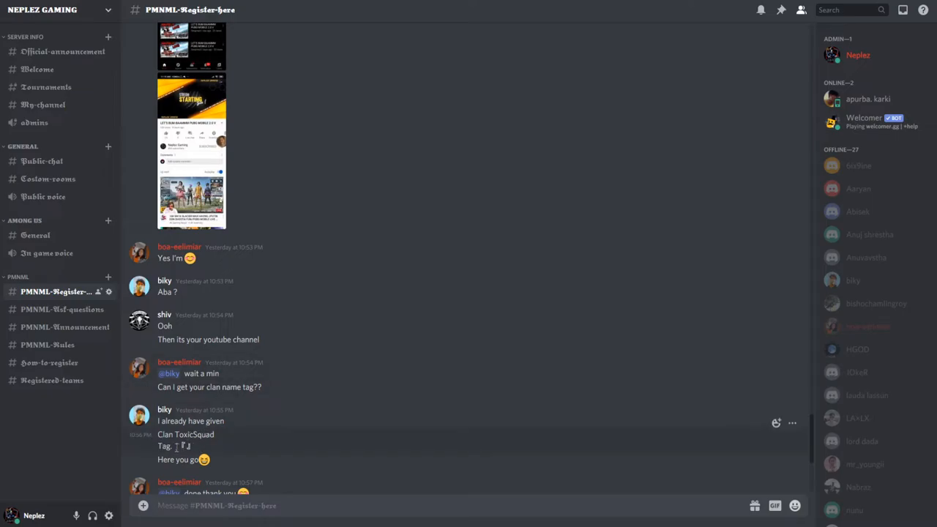
scroll("down", 3)
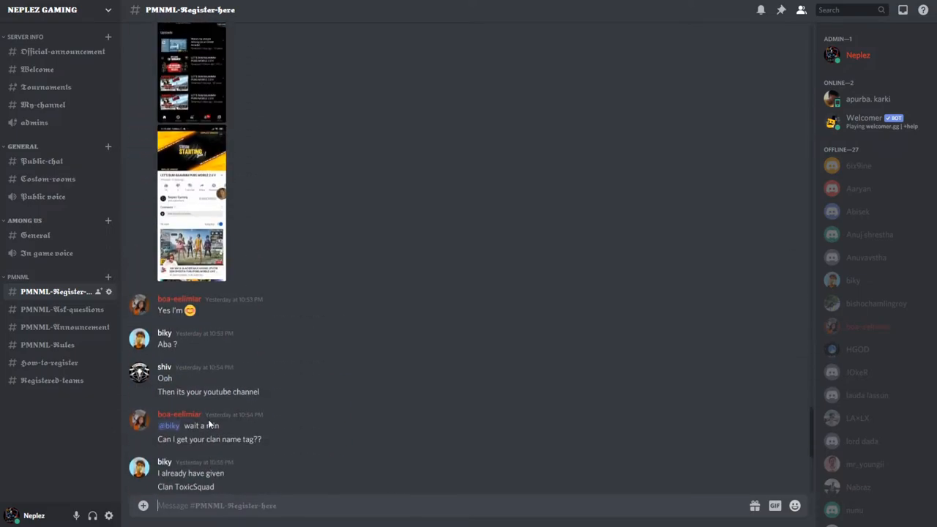
scroll("up", 3)
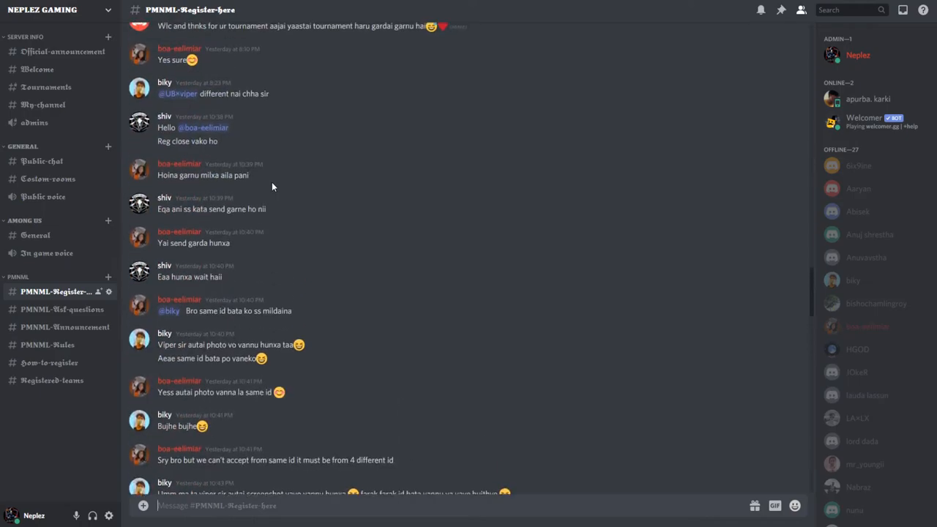
scroll("down", 3)
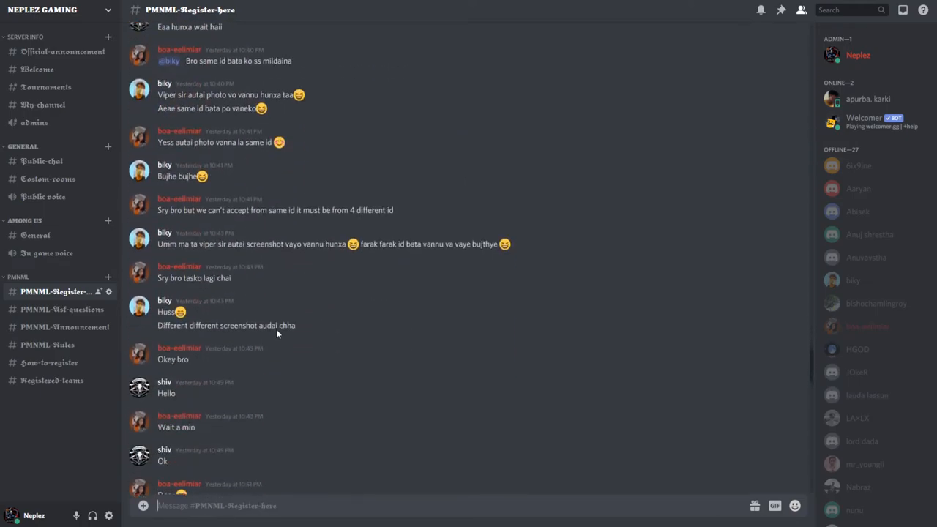
scroll("down", 3)
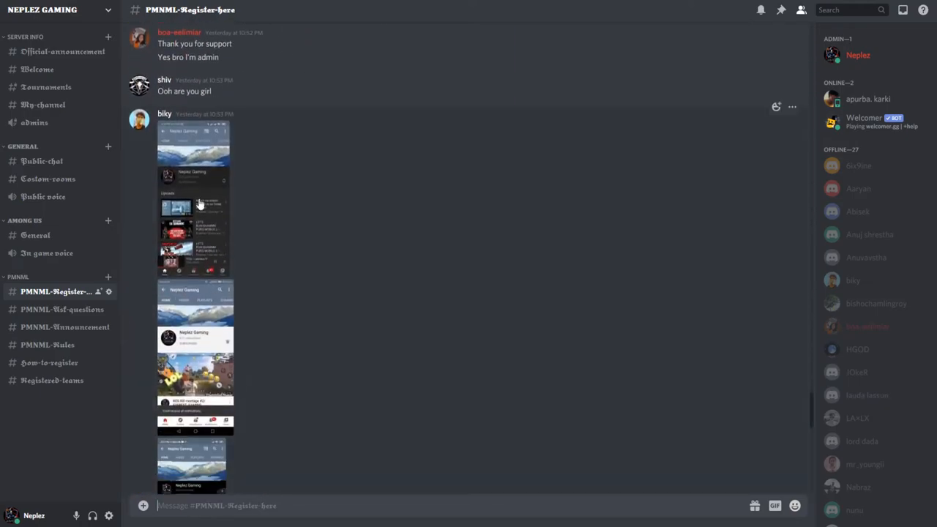
scroll("down", 3)
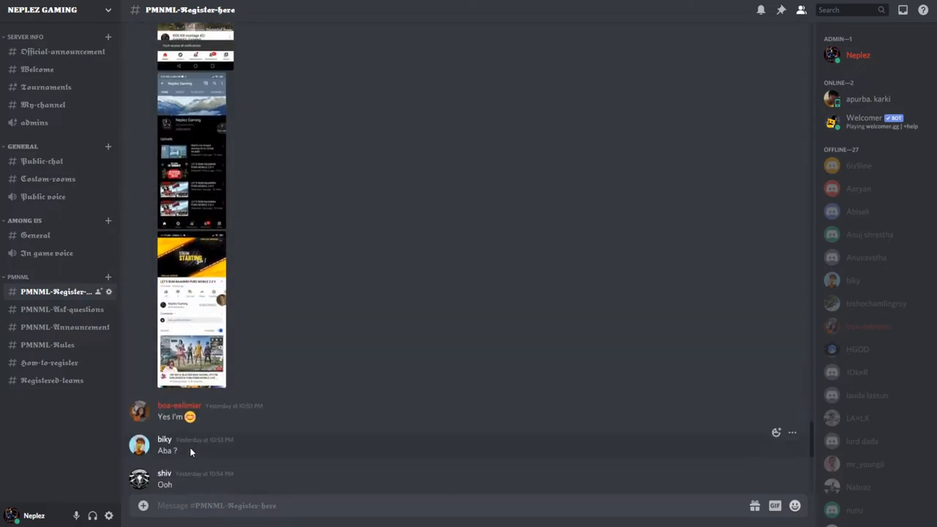
scroll("down", 3)
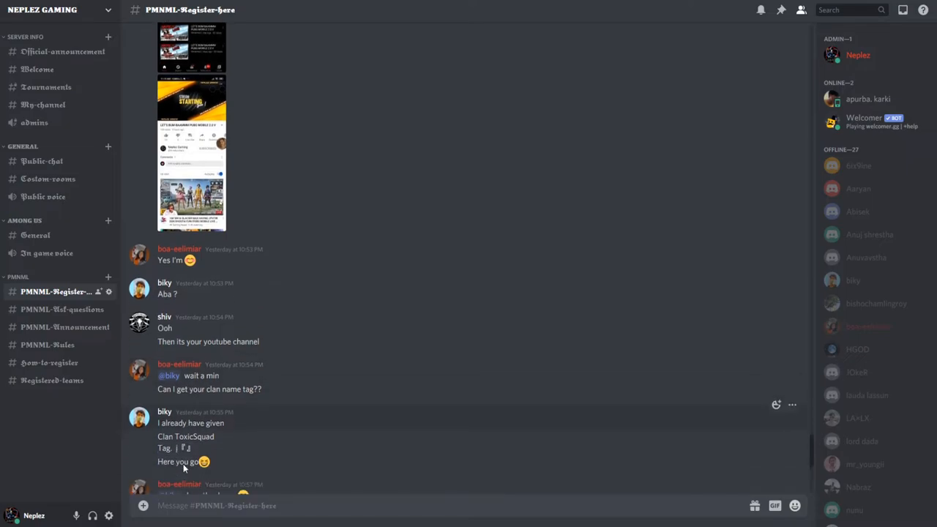
scroll("down", 3)
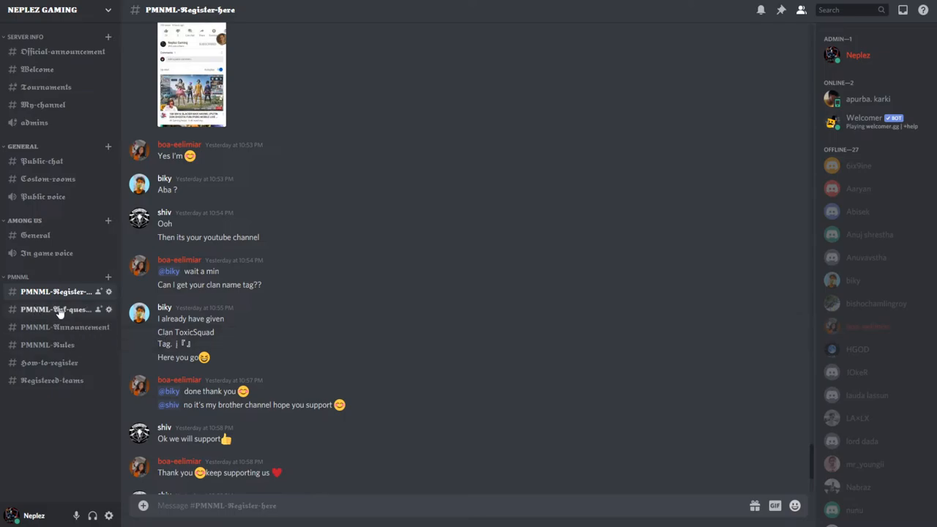
mouse_move(65, 316)
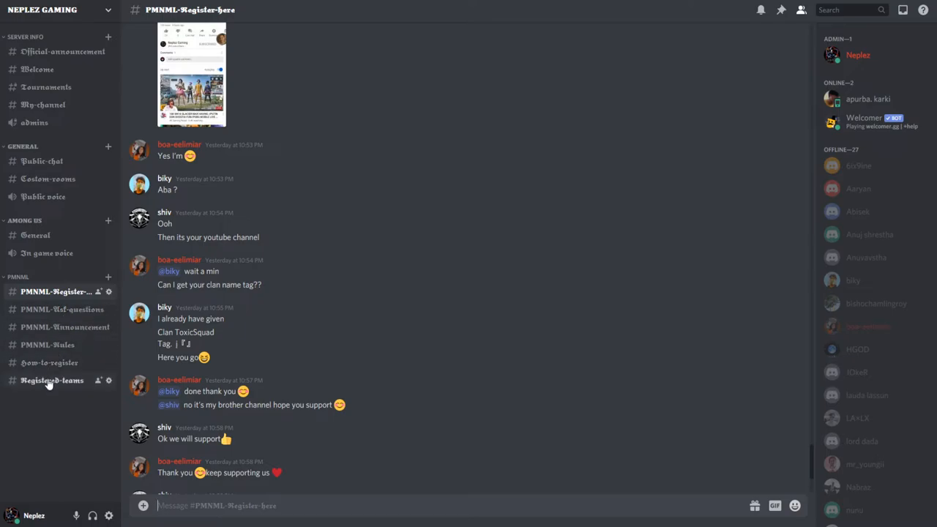
mouse_move(47, 346)
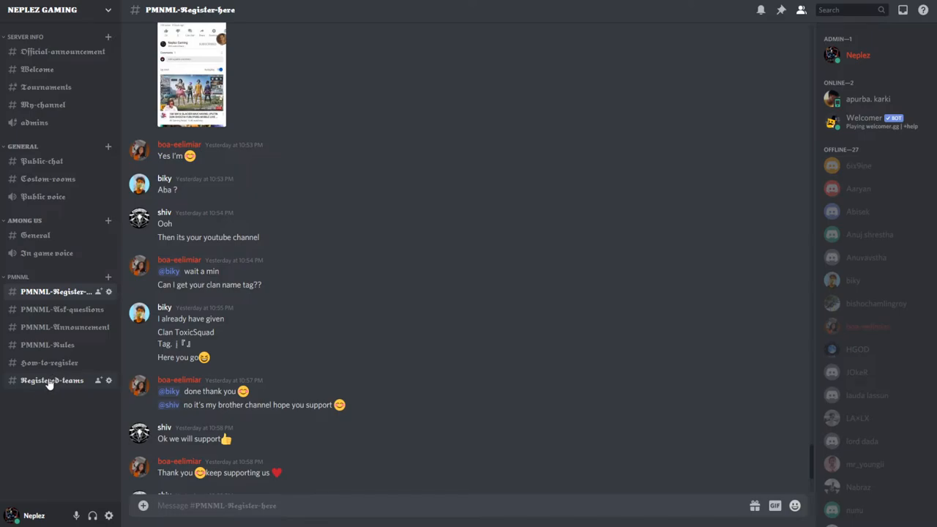
- Switch to the Registered-teams channel listing clan names and tags such as Toxic Squad
left_click(52, 381)
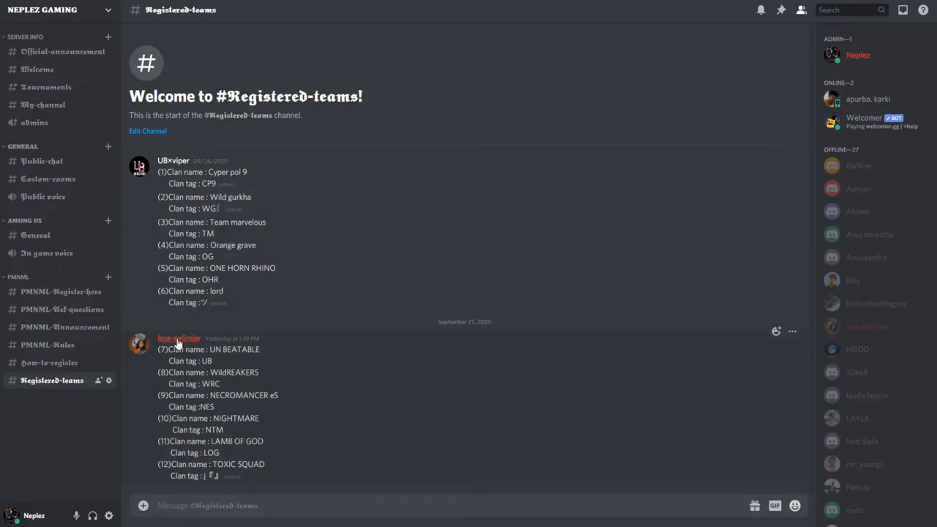
mouse_move(184, 182)
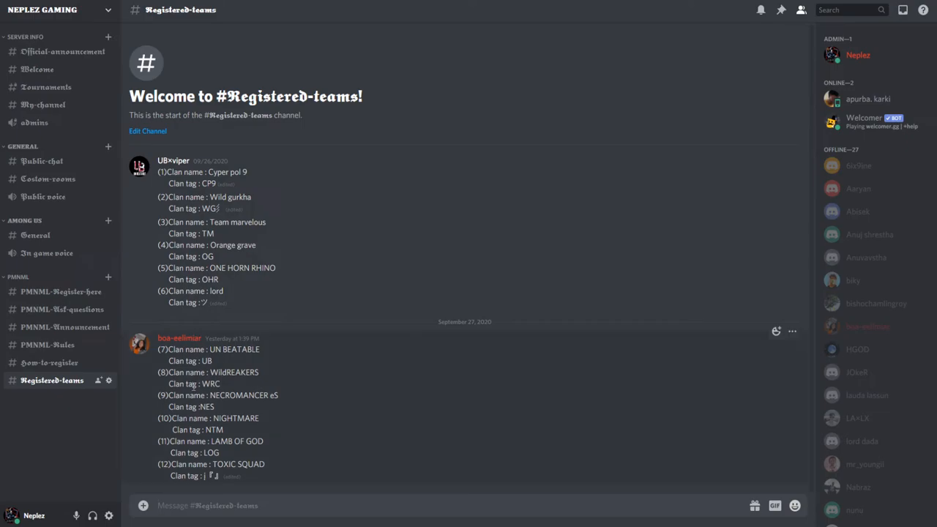
mouse_move(276, 472)
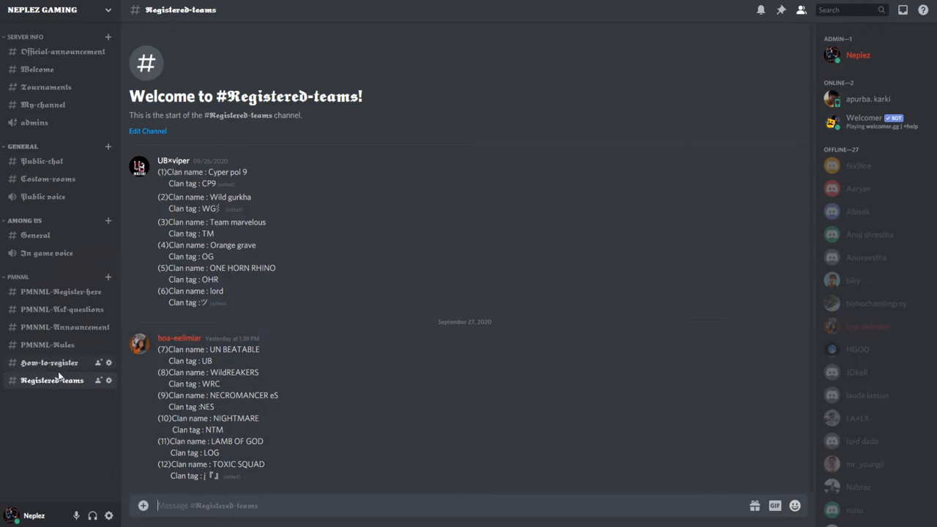
mouse_move(61, 375)
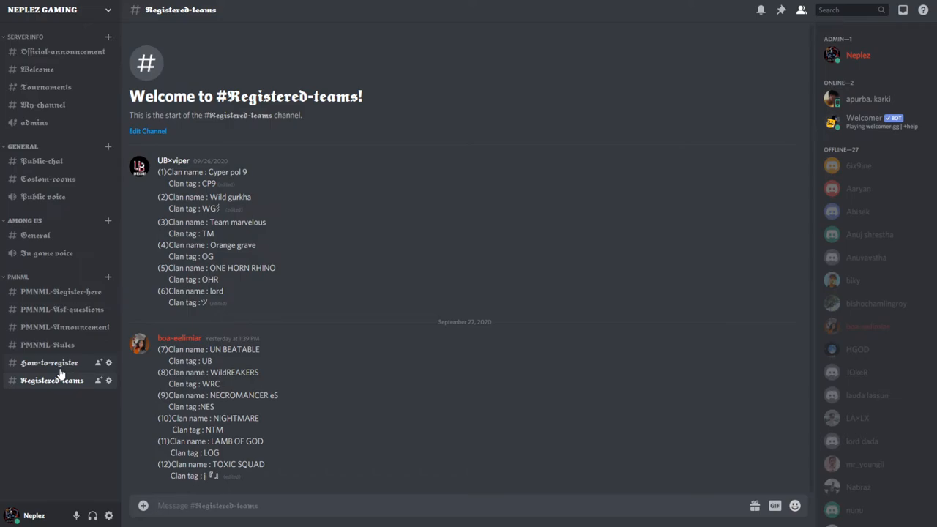
- Switch to the How-to-register channel and view its subscribe-and-send-screenshot message
left_click(50, 363)
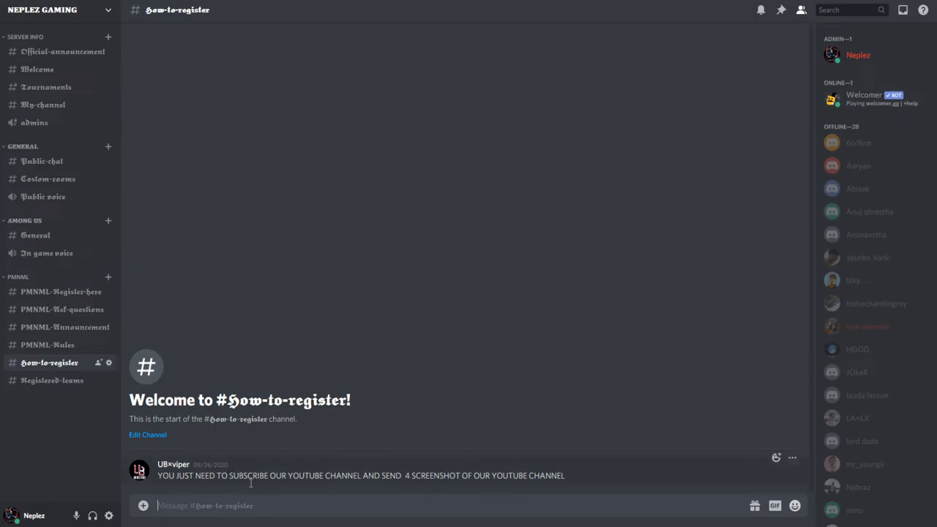
mouse_move(93, 395)
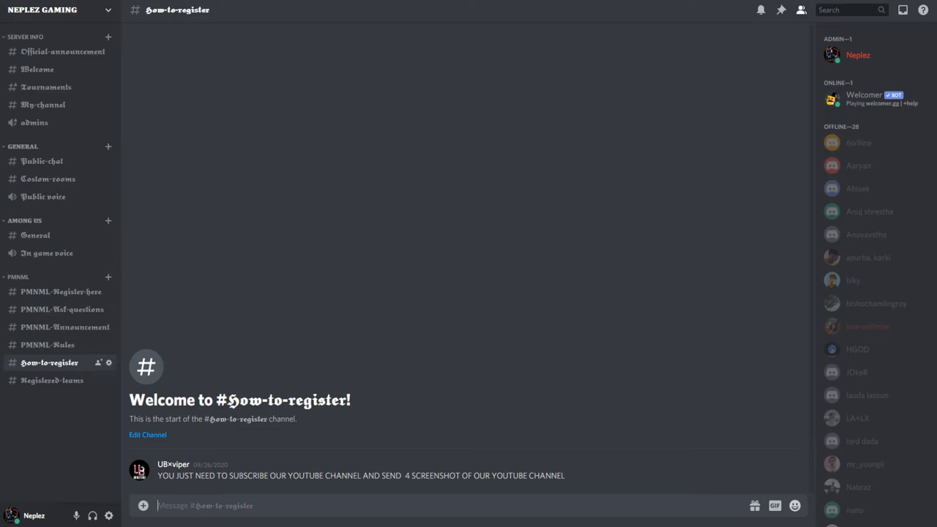
mouse_move(217, 518)
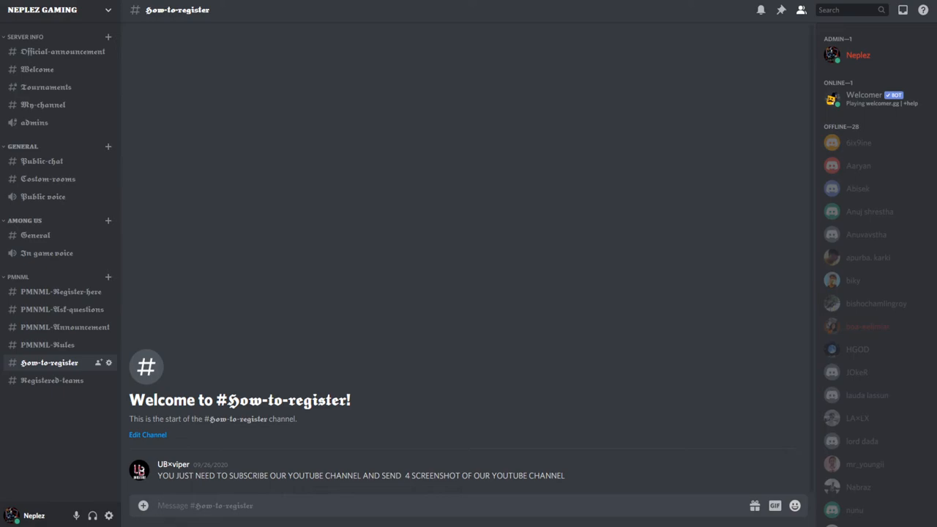
left_click(205, 505)
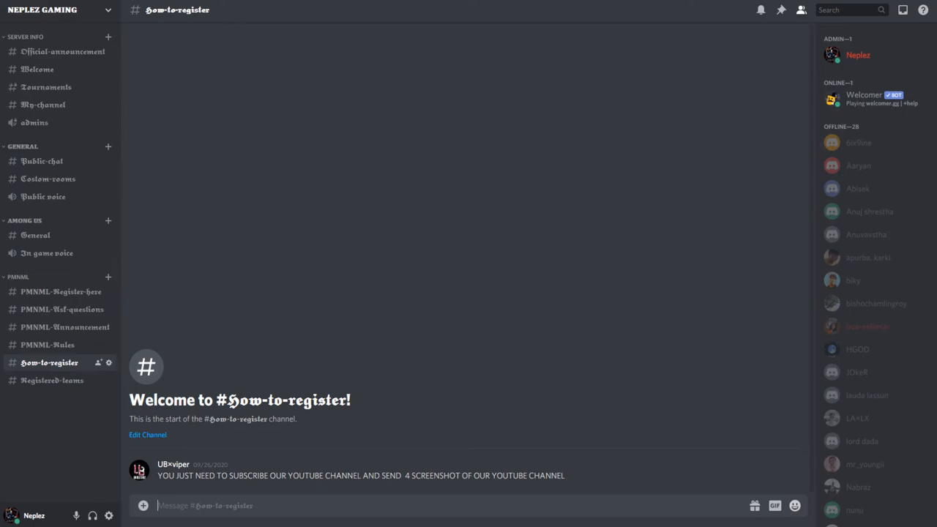
mouse_move(47, 179)
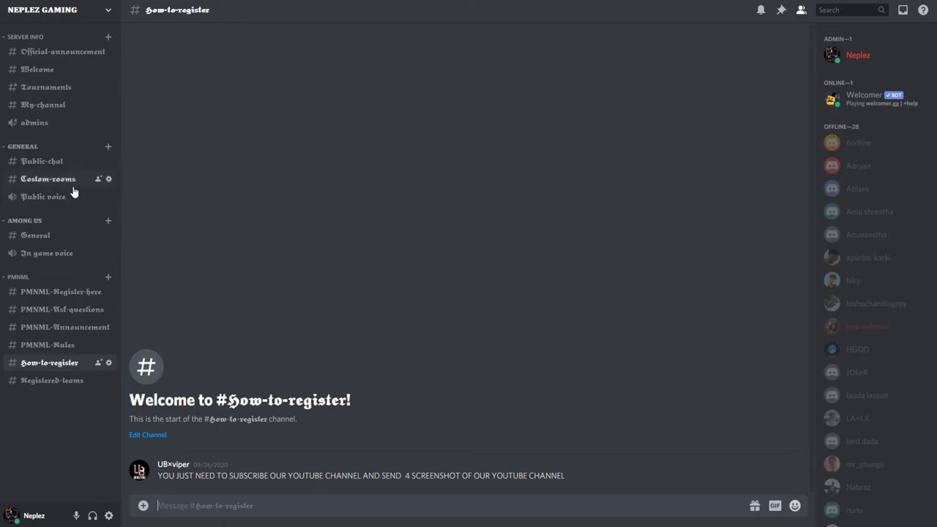
mouse_move(61, 291)
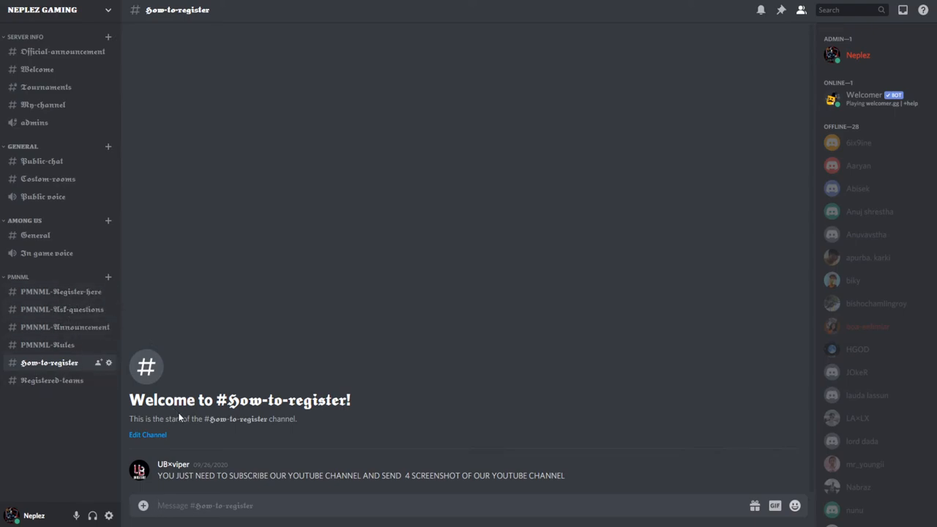
mouse_move(164, 445)
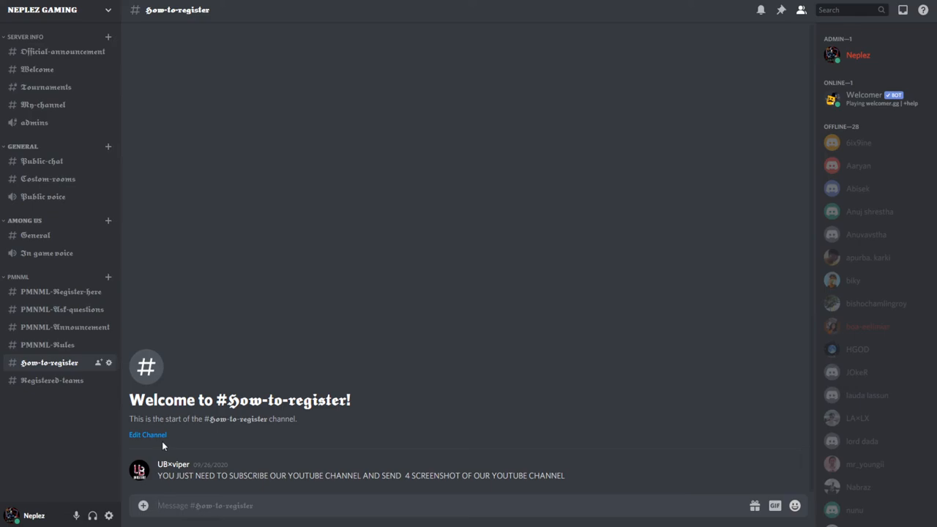
mouse_move(57, 326)
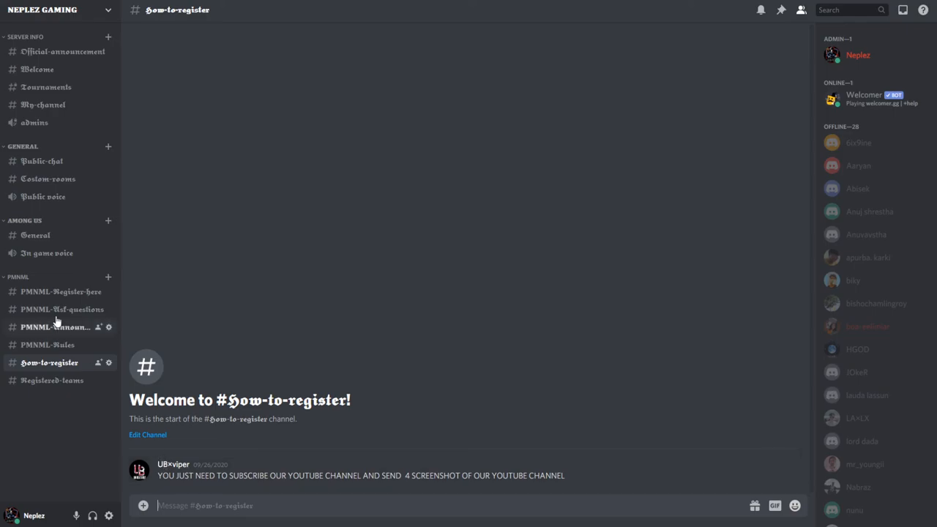
mouse_move(50, 372)
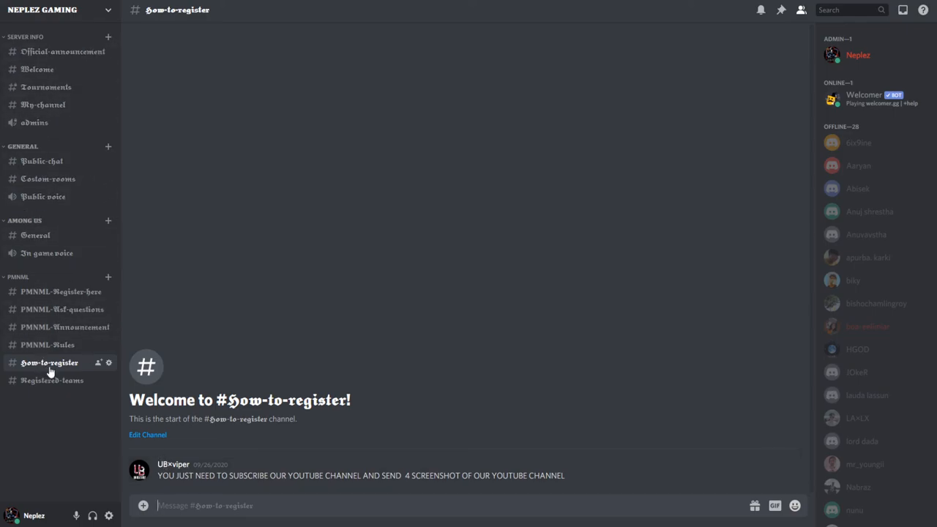
mouse_move(52, 381)
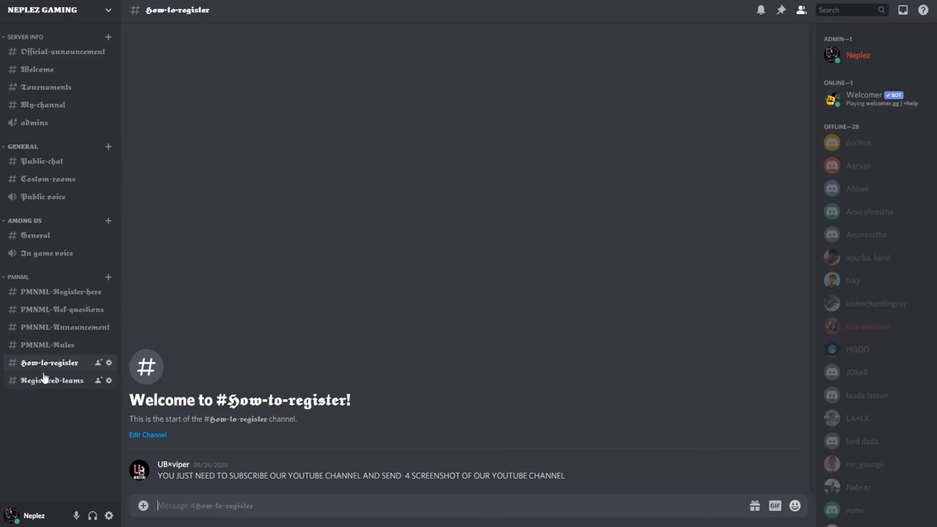
mouse_move(62, 384)
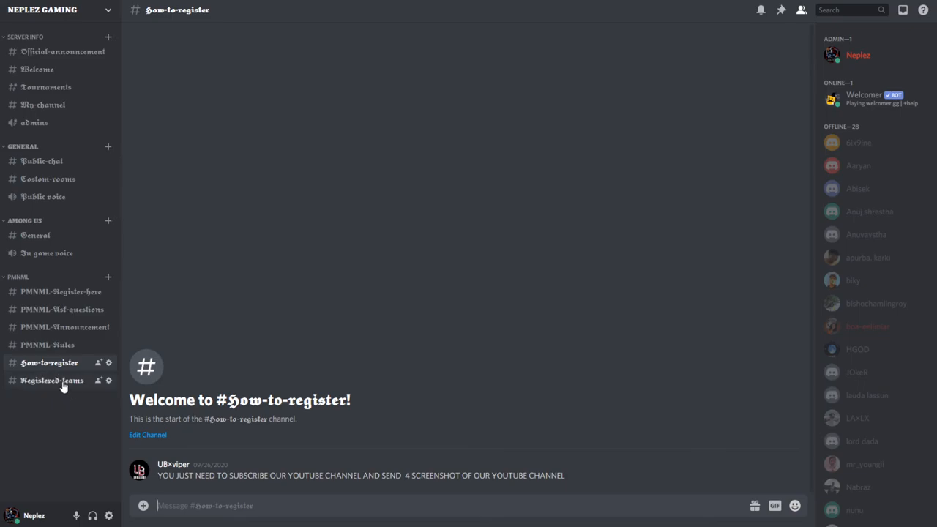
mouse_move(99, 377)
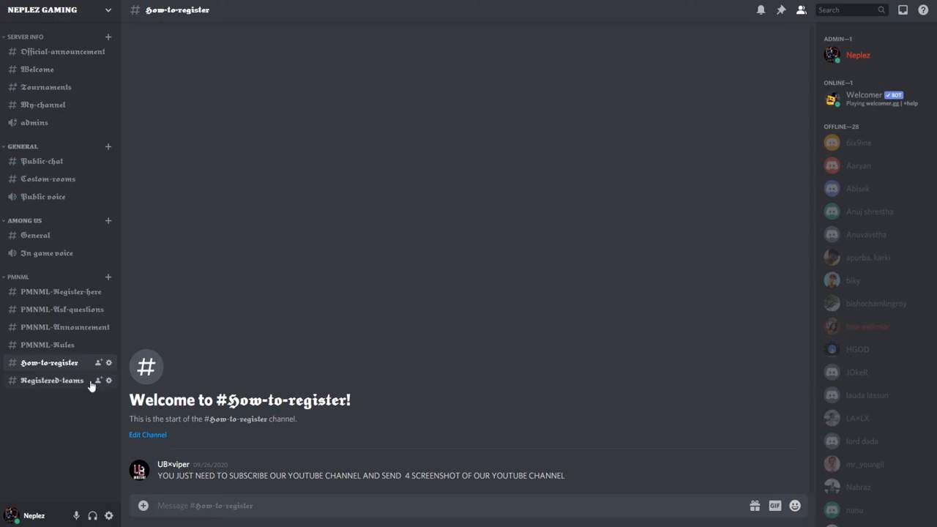
mouse_move(173, 484)
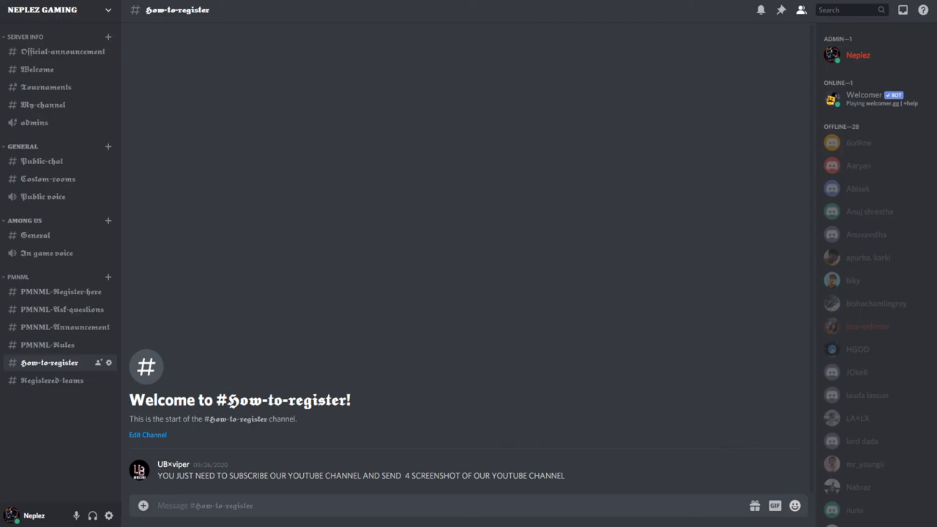
mouse_move(55, 51)
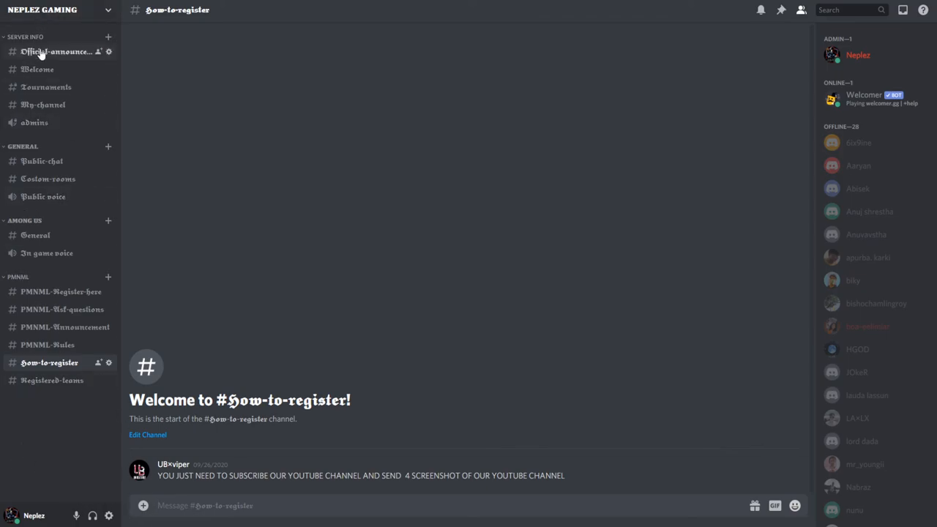